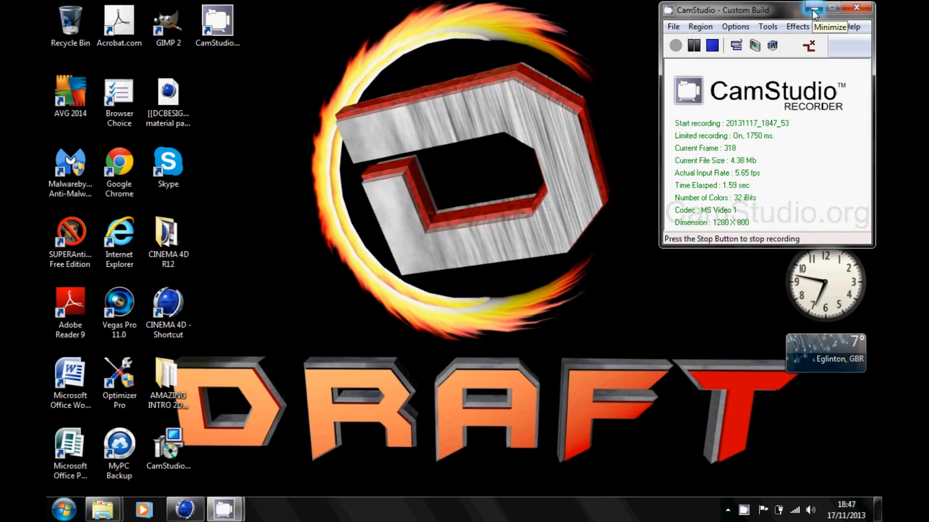
# Hide the screen recorder window so Cinema 4D's empty scene is in view.
pyautogui.click(813, 7)
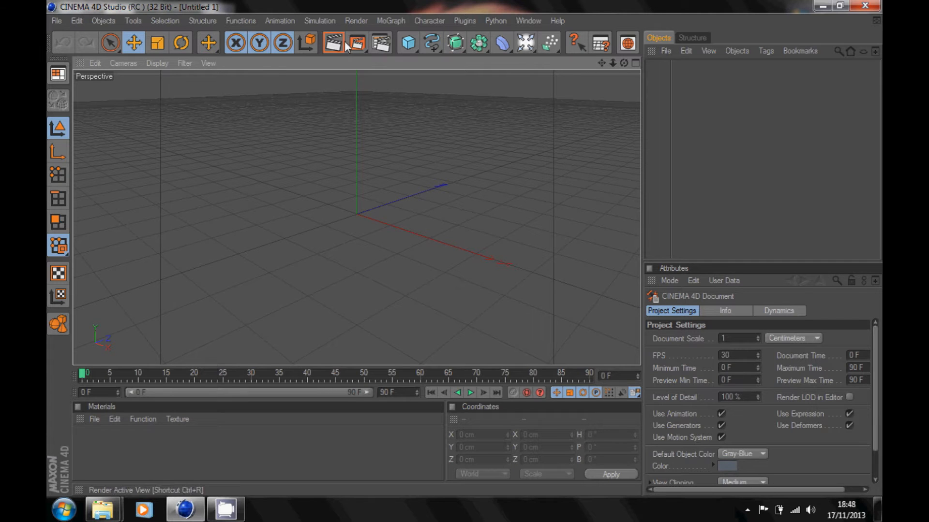
# In Render Settings Output, set the render size to width 1280 and height 720.
pyautogui.click(380, 42)
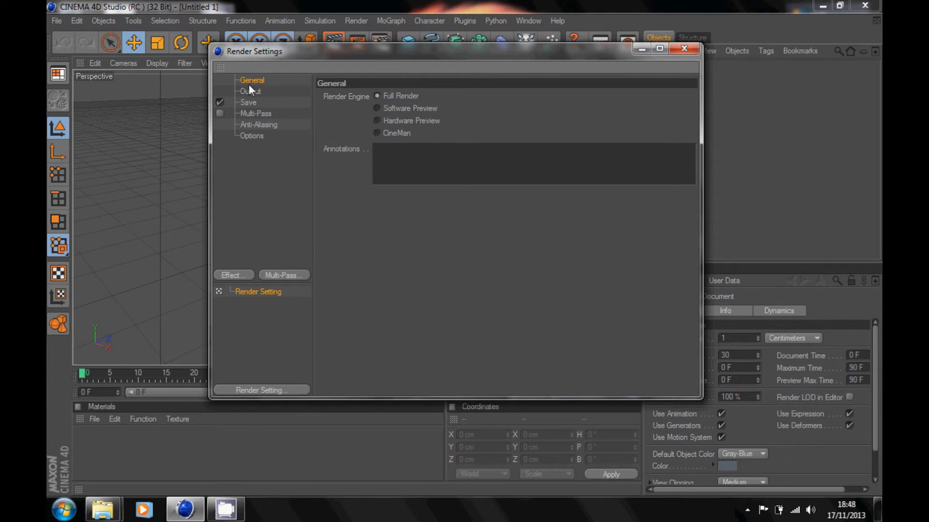
pyautogui.click(250, 91)
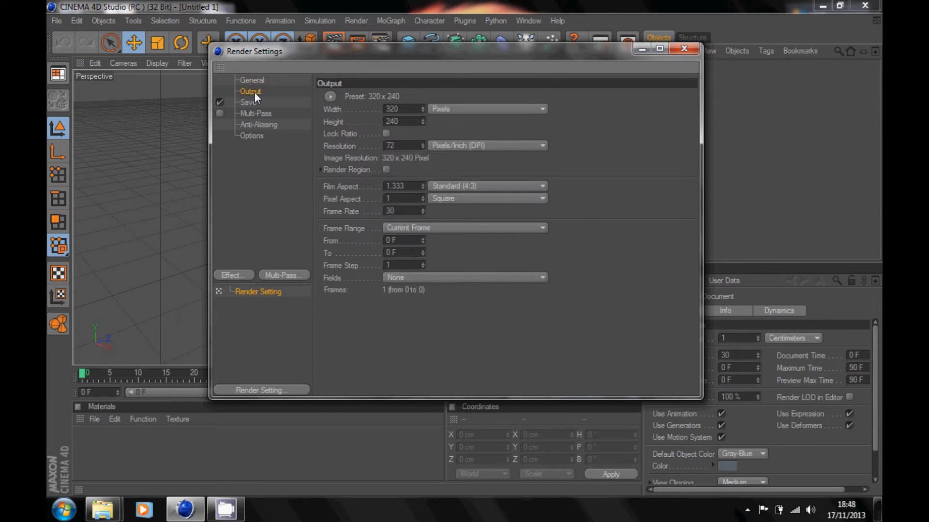
pyautogui.click(403, 109)
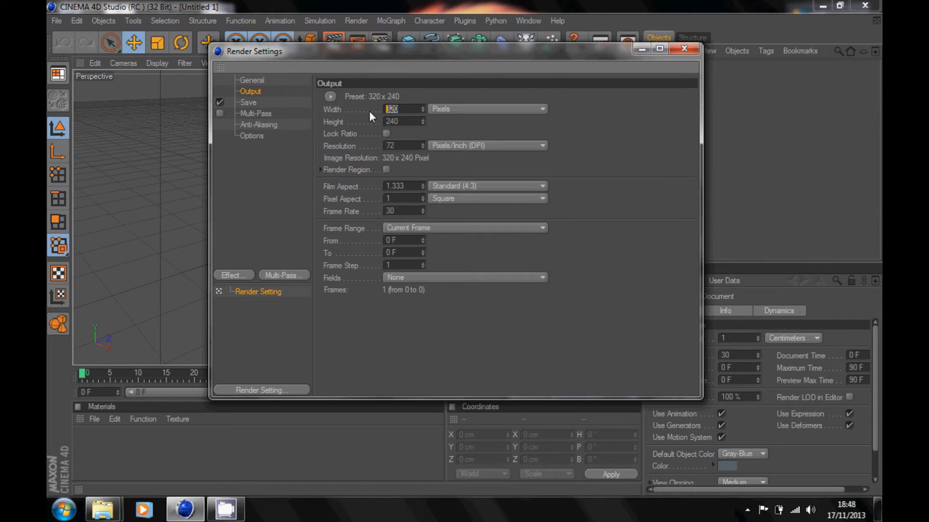
pyautogui.write('1280')
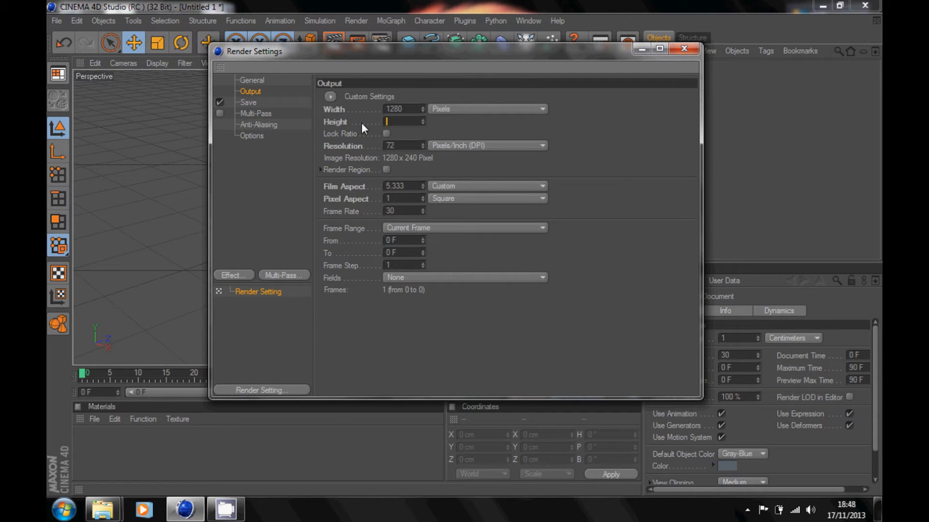
pyautogui.write('720')
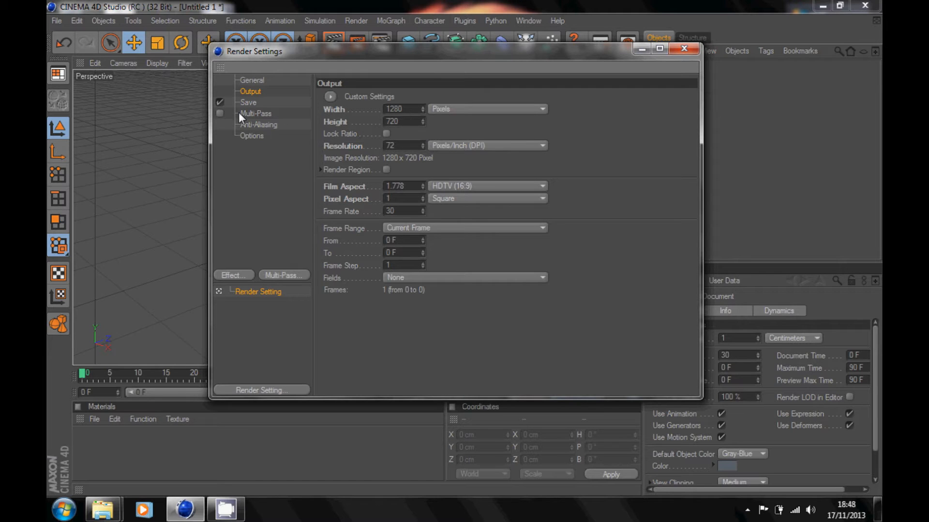
# In the Save settings, choose PNG format with Alpha Channel and Straight Alpha enabled.
pyautogui.click(248, 102)
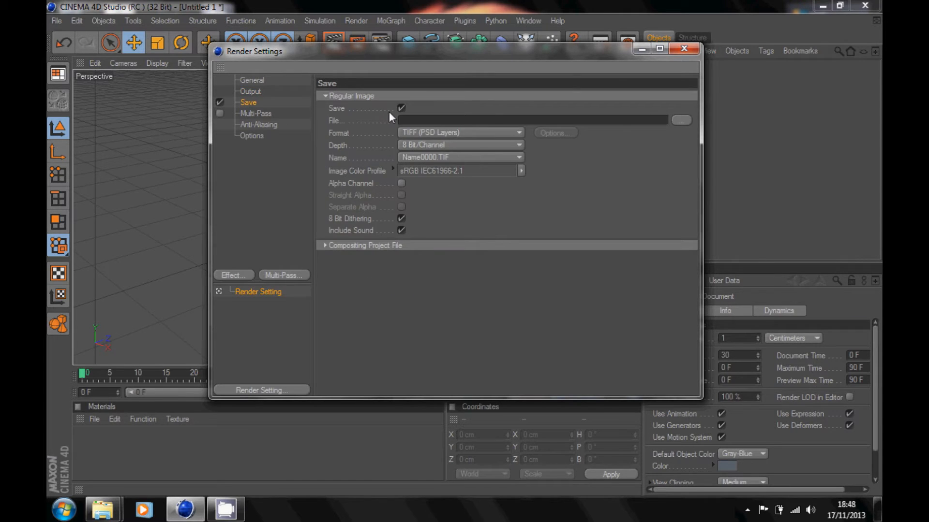
pyautogui.click(460, 132)
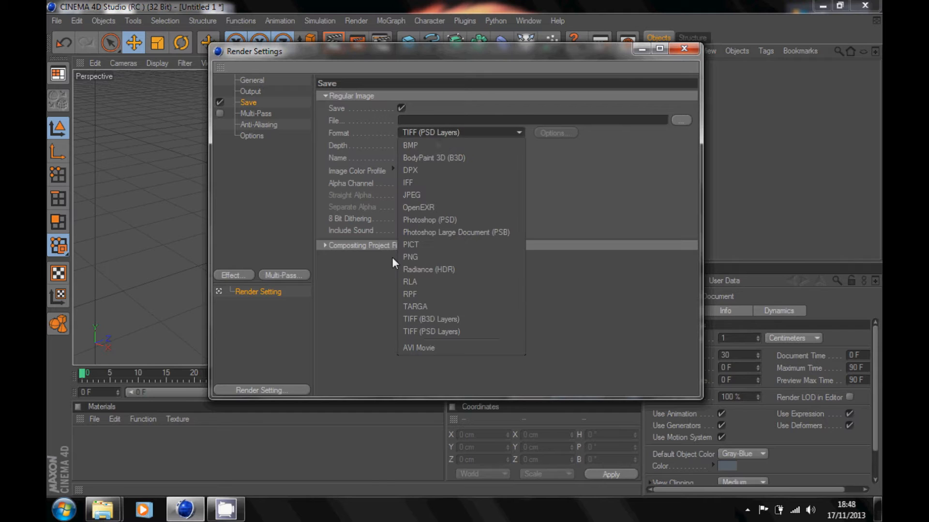
pyautogui.click(410, 256)
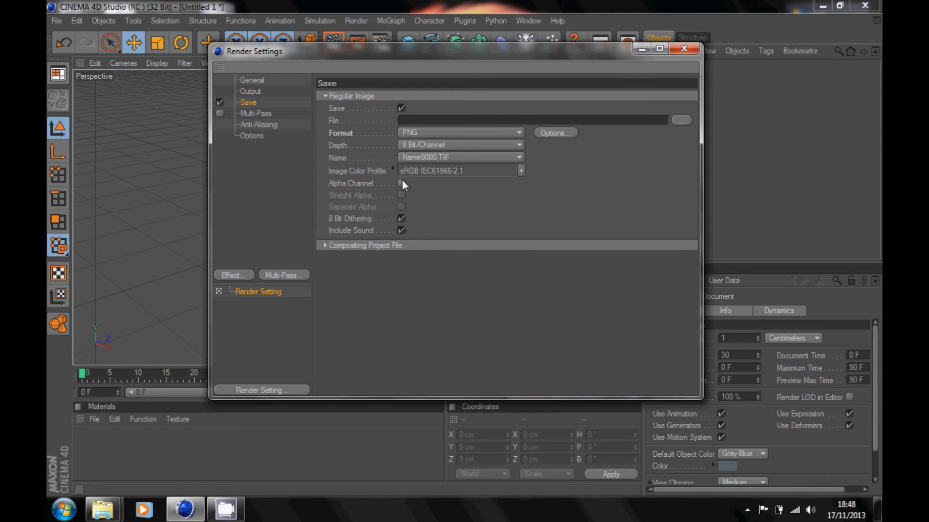
pyautogui.click(403, 183)
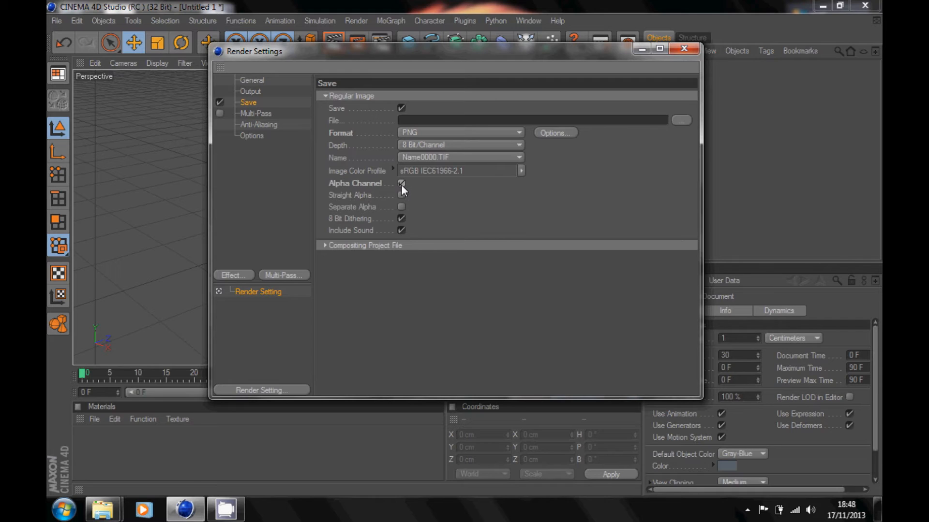
pyautogui.click(402, 182)
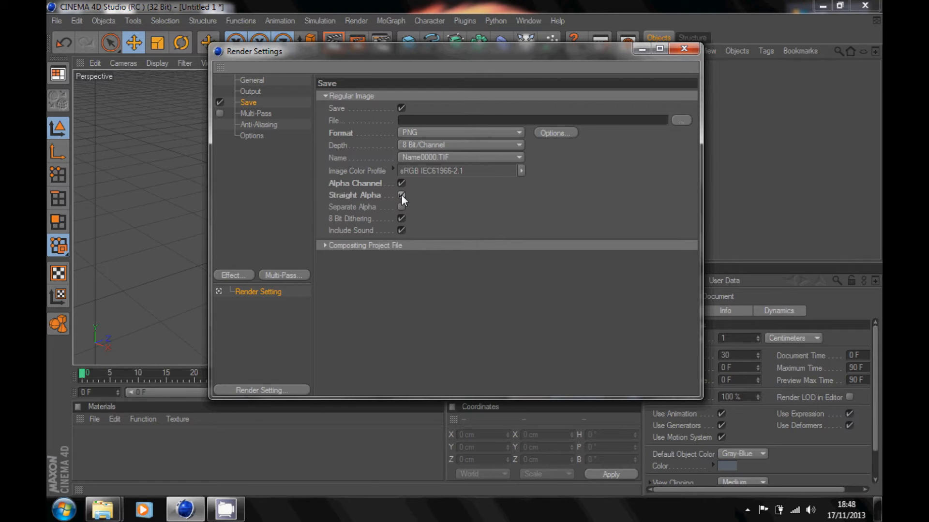
pyautogui.click(402, 195)
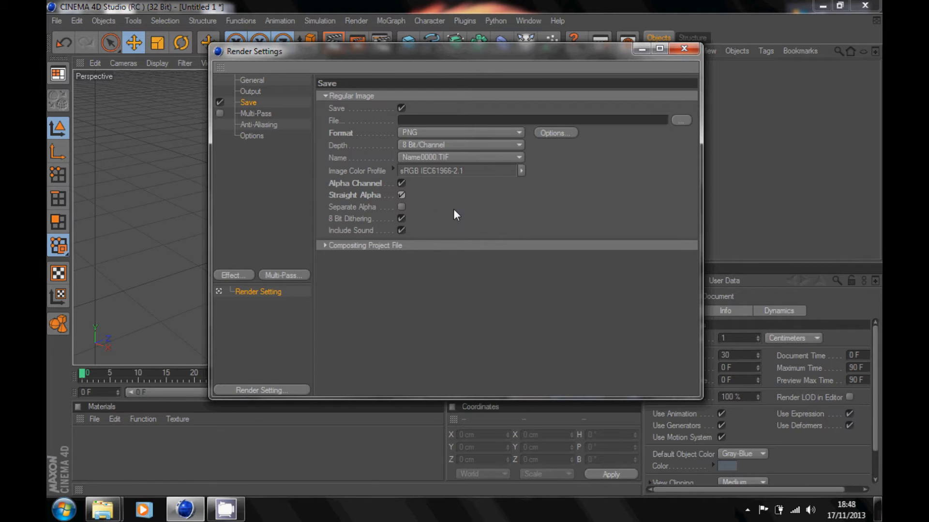
pyautogui.moveTo(388, 184)
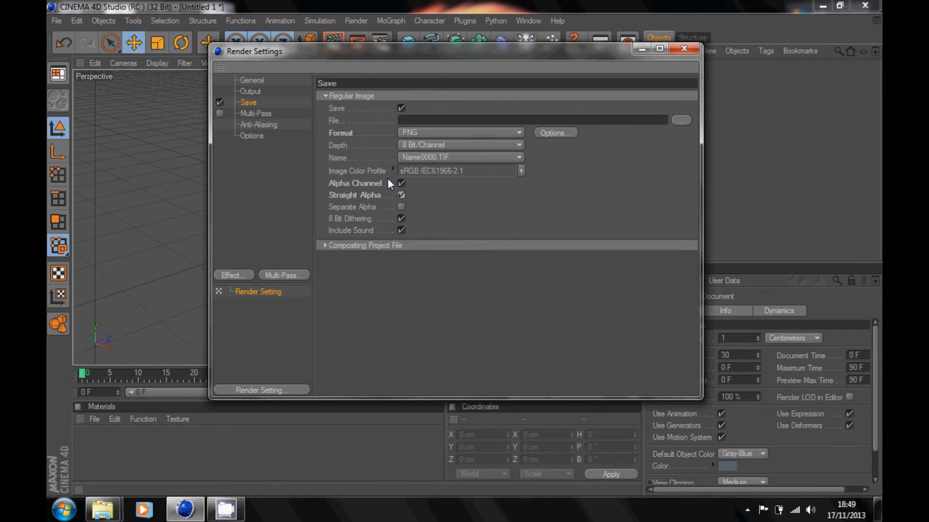
# Set anti-aliasing to Best with the Still Image filter, then return to General.
pyautogui.click(256, 114)
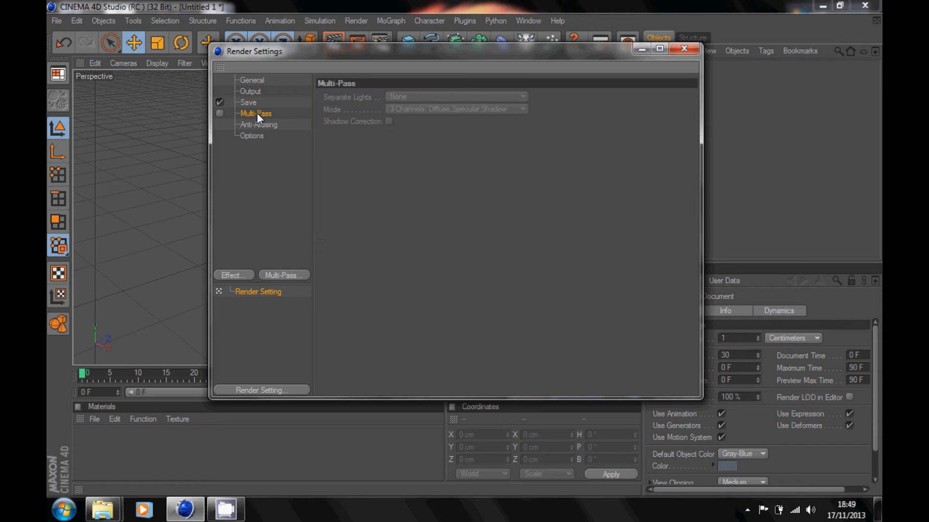
pyautogui.moveTo(266, 132)
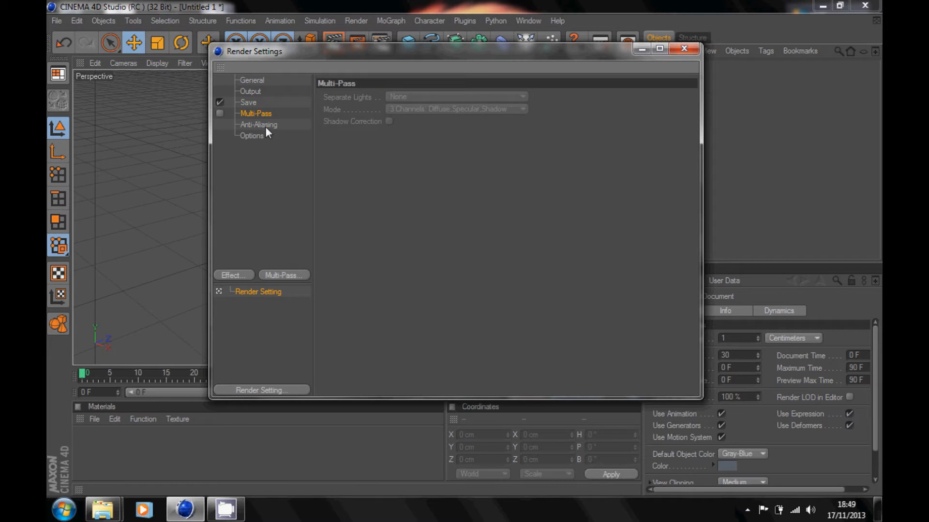
pyautogui.click(259, 125)
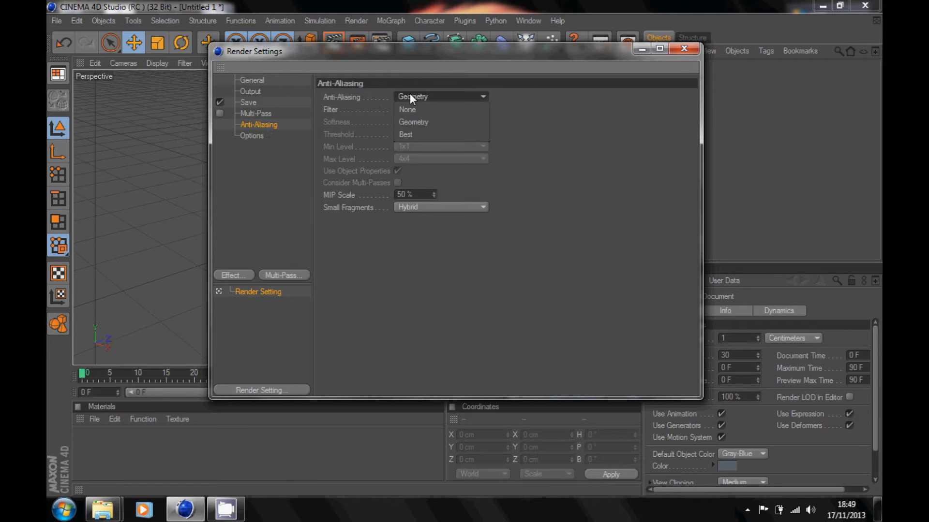
pyautogui.click(405, 134)
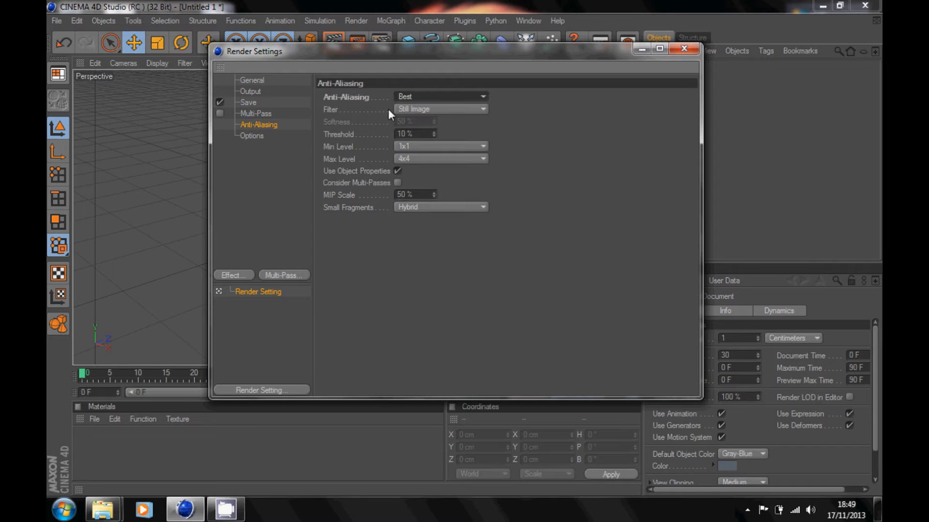
pyautogui.click(441, 109)
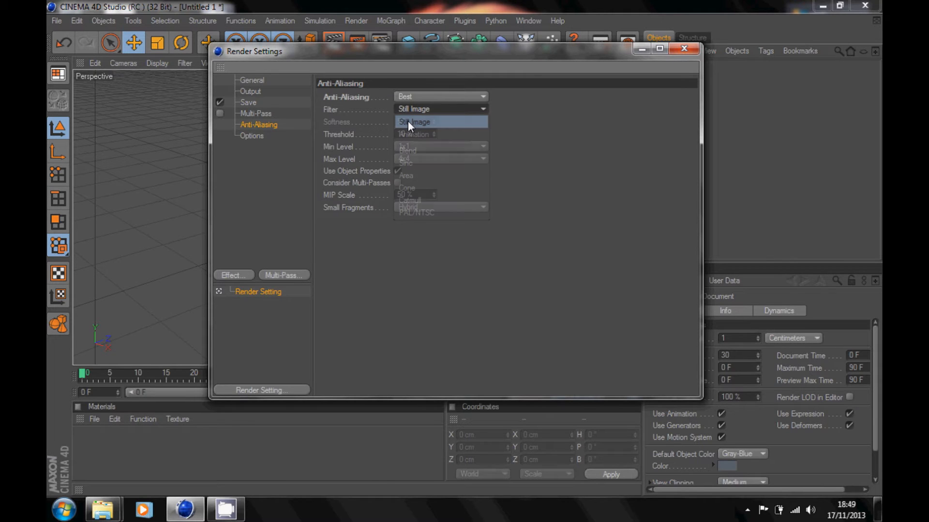
pyautogui.click(251, 136)
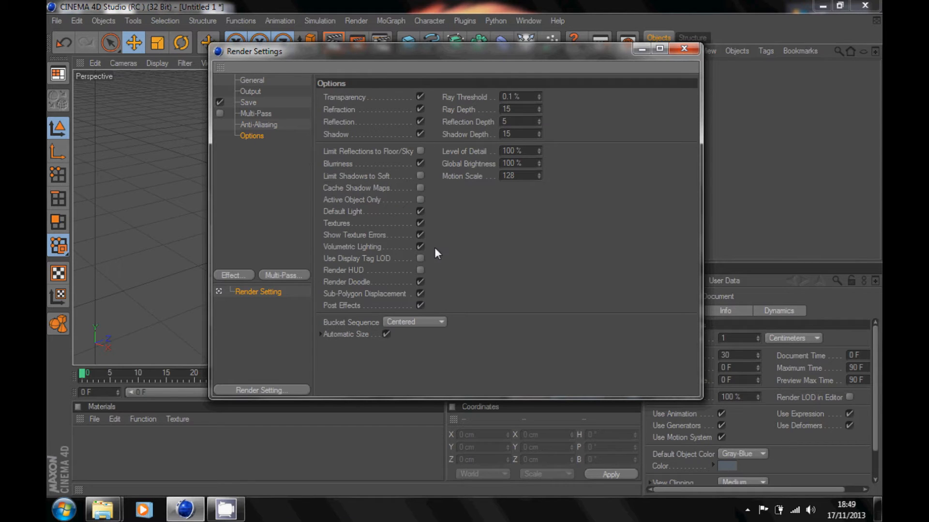
pyautogui.click(251, 81)
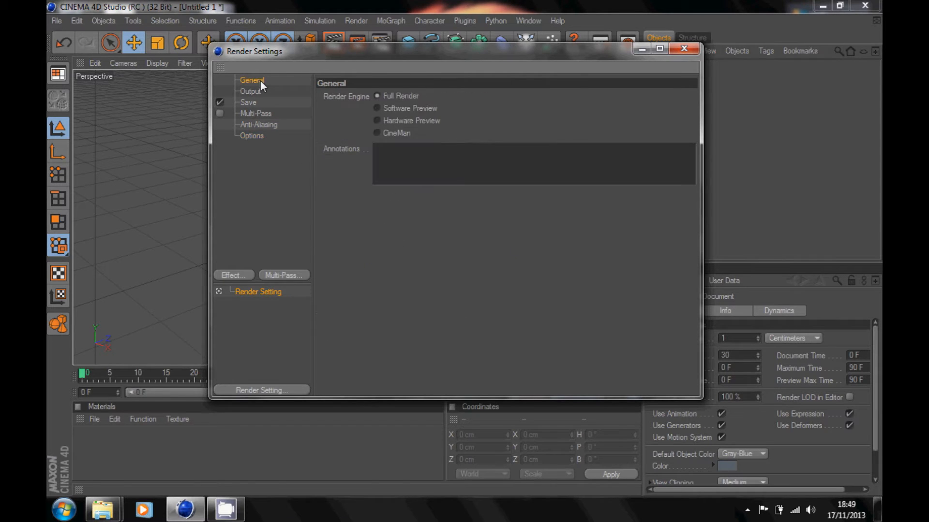
pyautogui.moveTo(684, 49)
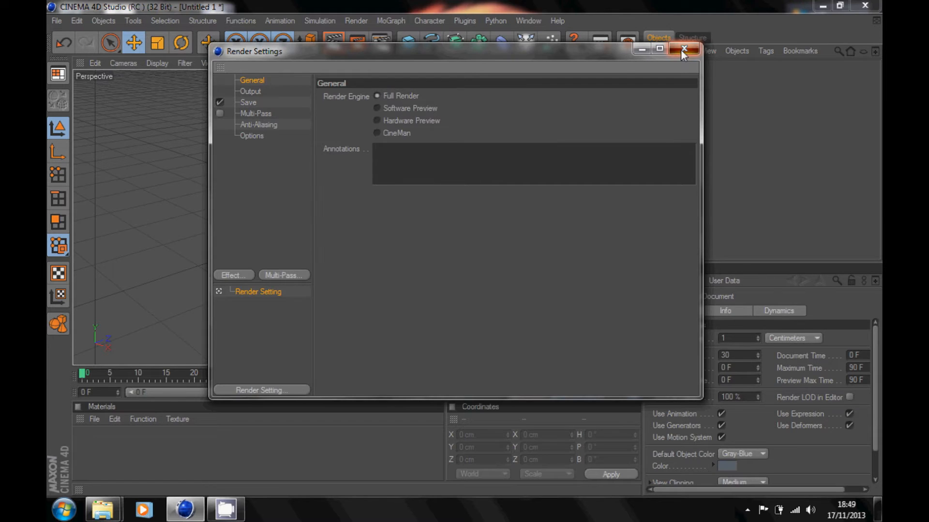
# Close Render Settings, add a MoGraph MoText object and move it further left.
pyautogui.click(683, 50)
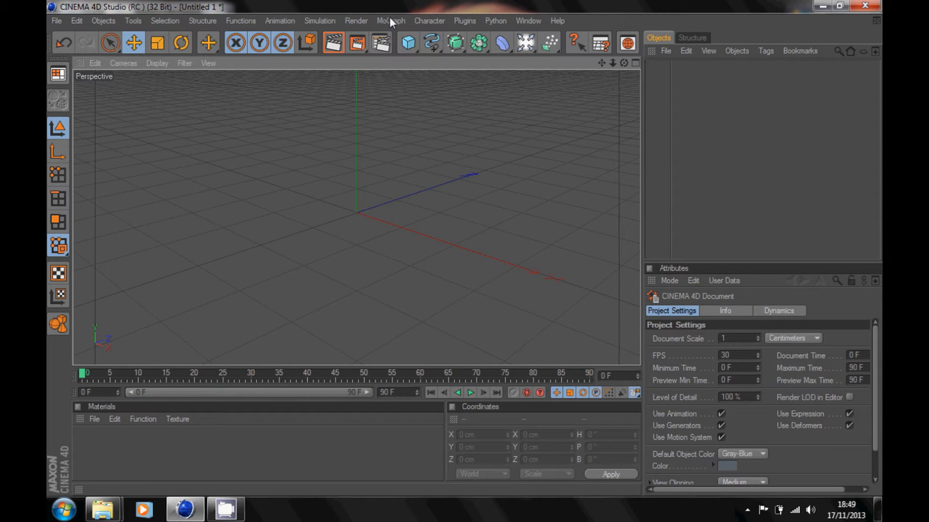
pyautogui.click(390, 20)
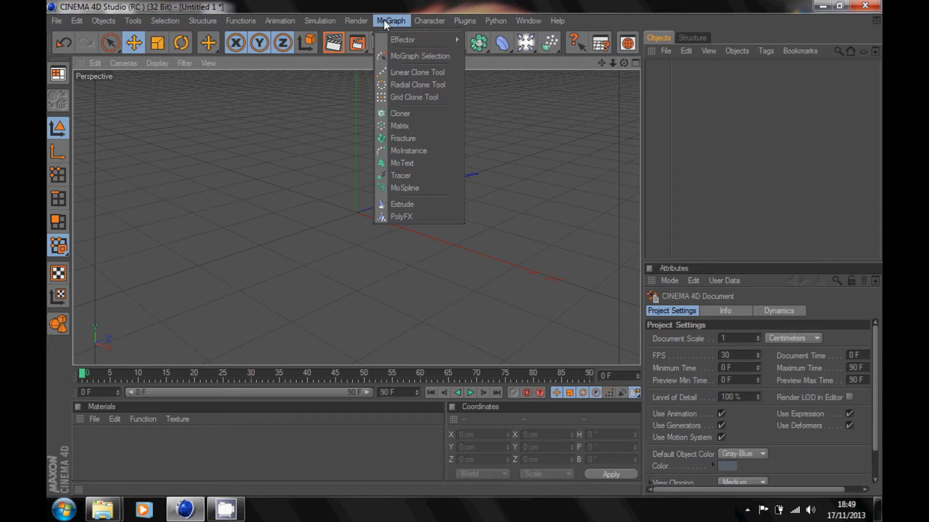
pyautogui.click(402, 162)
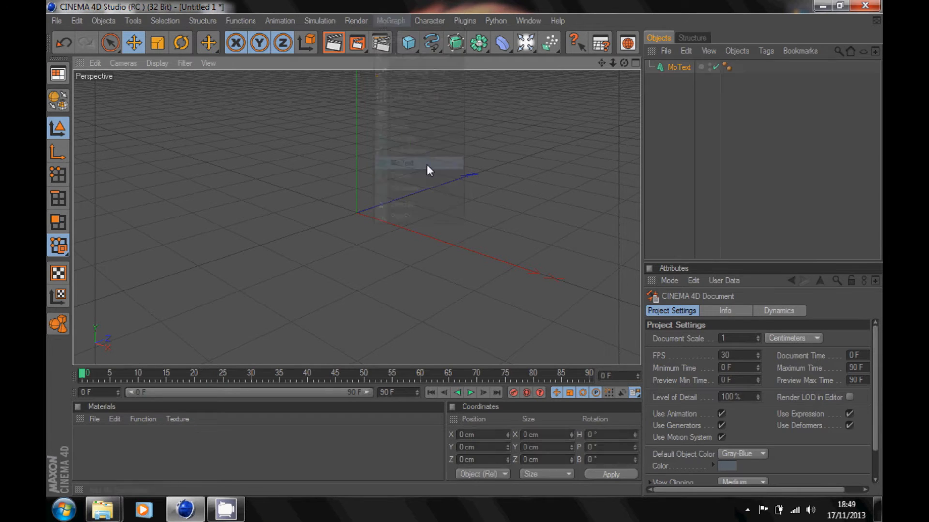
pyautogui.click(679, 67)
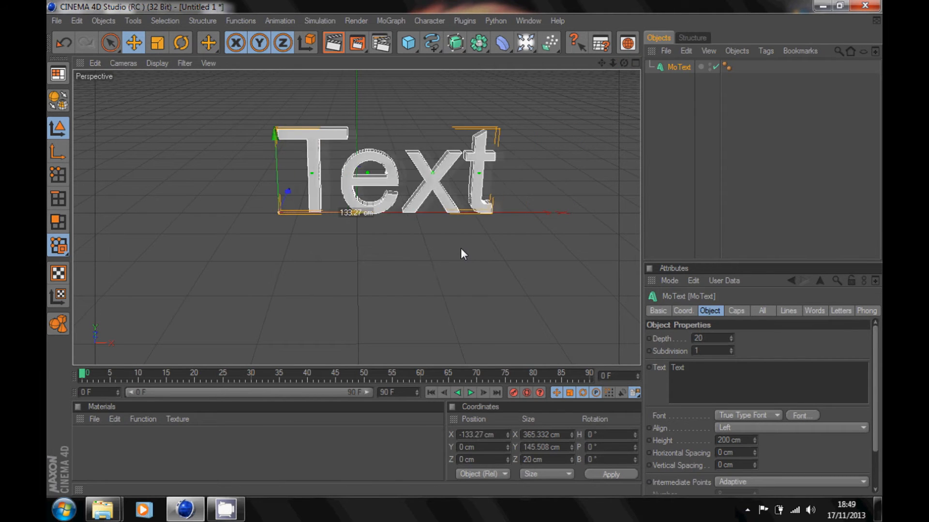
pyautogui.moveTo(462, 254); pyautogui.dragTo(580, 207)
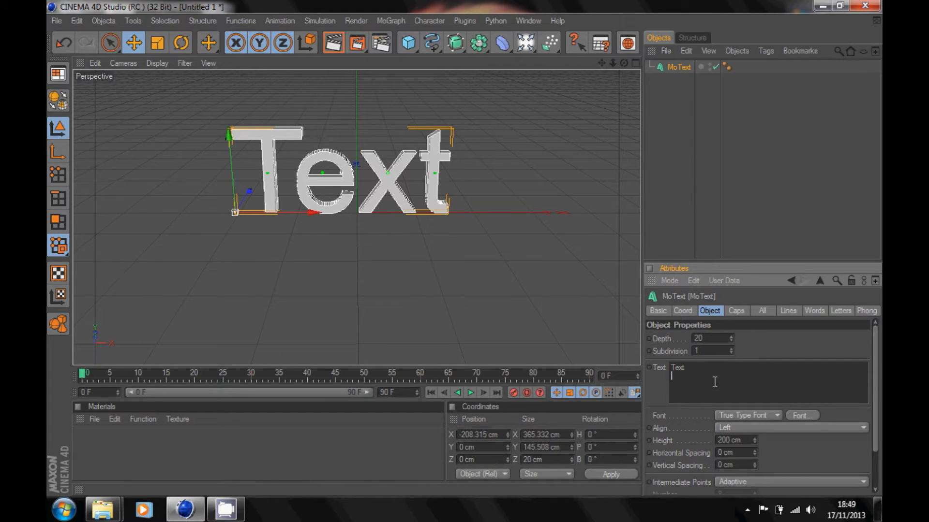
# Replace the MoText contents so the 3D text reads ZUCKA.
pyautogui.write('Z')
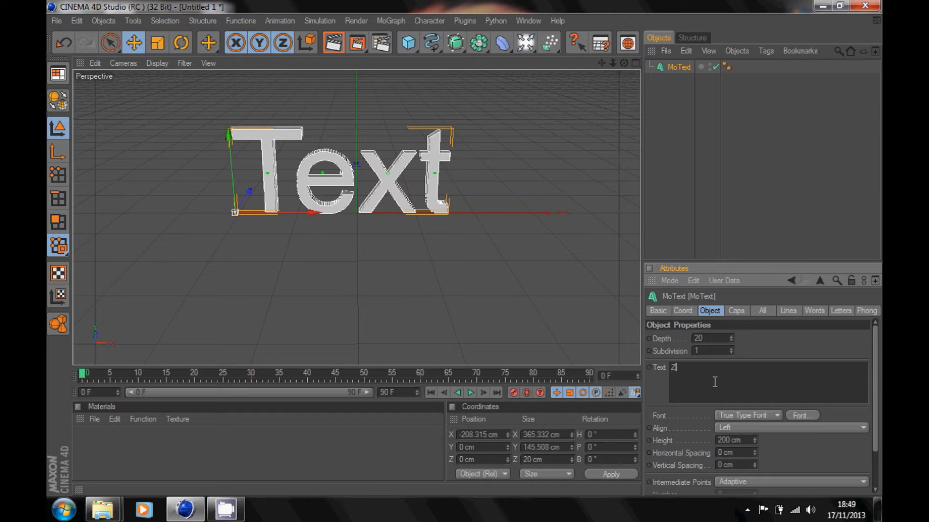
pyautogui.write('UCKA')
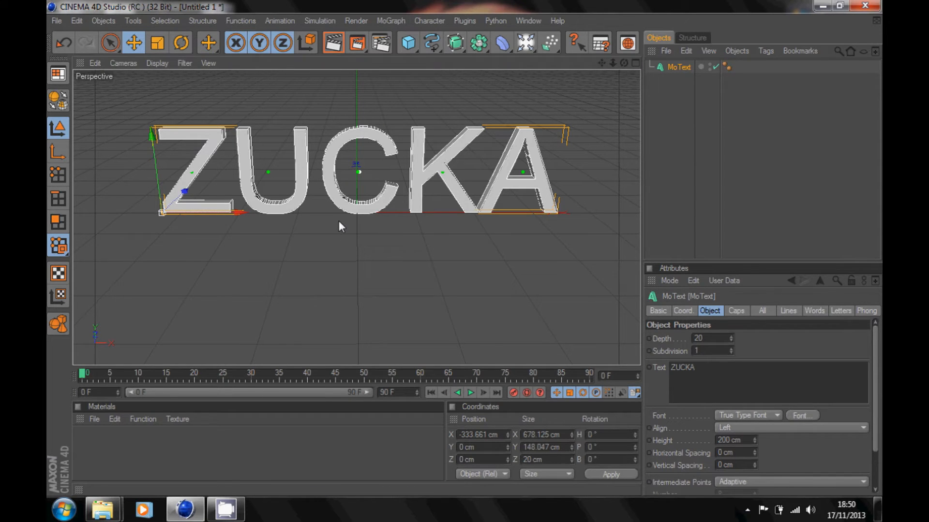
# Change the ZUCKA text font to BatmanForeverAlternate.
pyautogui.click(802, 415)
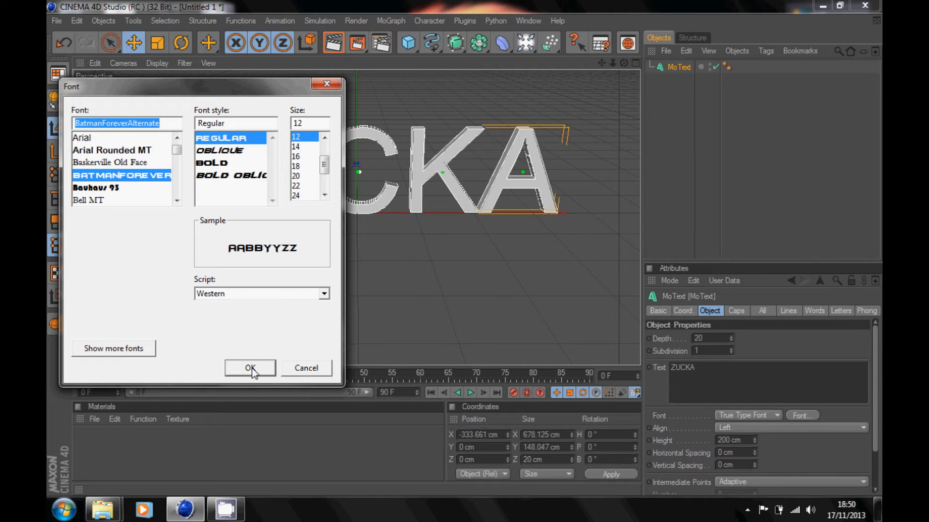
pyautogui.click(249, 367)
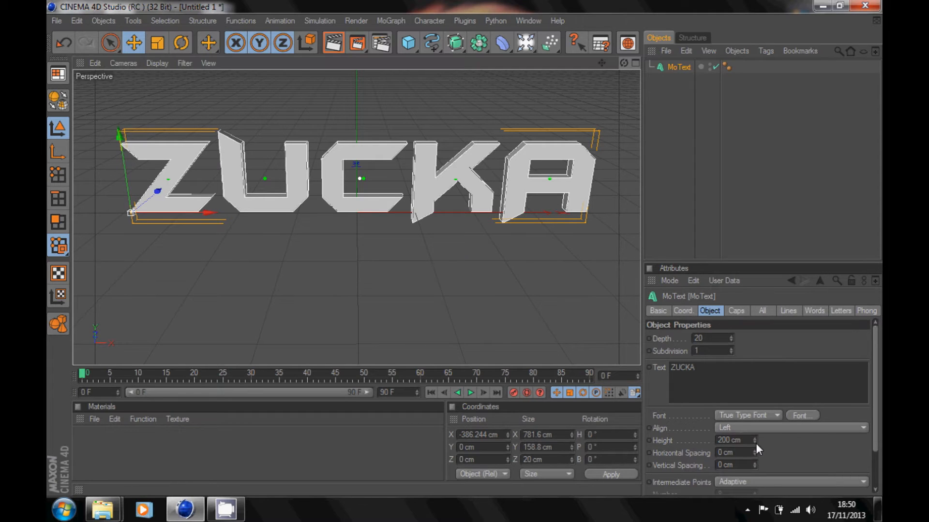
# Set the ZUCKA text height to 188 cm and raise its depth to 60.
pyautogui.click(754, 443)
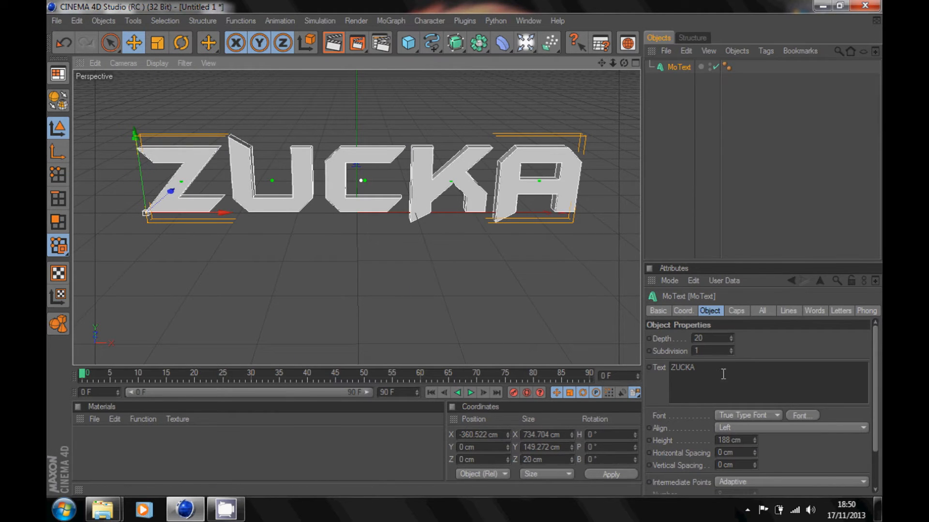
pyautogui.click(731, 336)
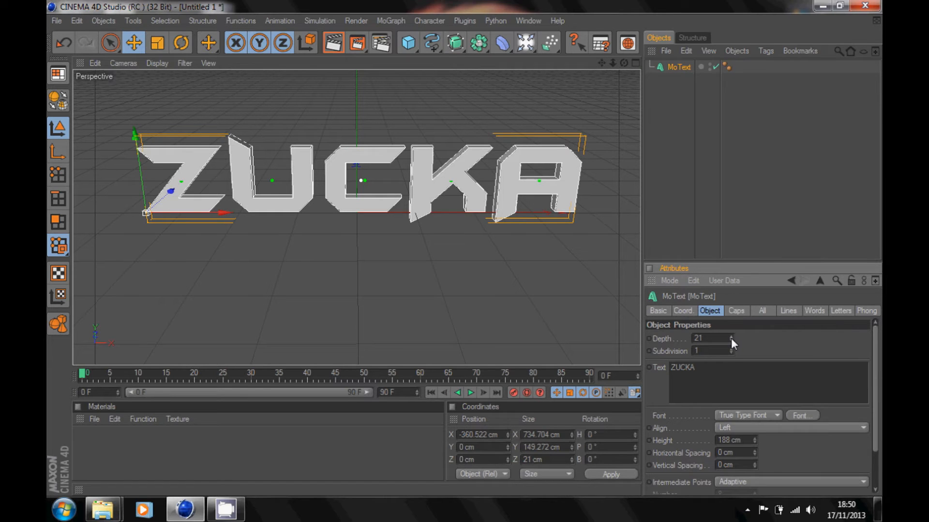
pyautogui.click(731, 337)
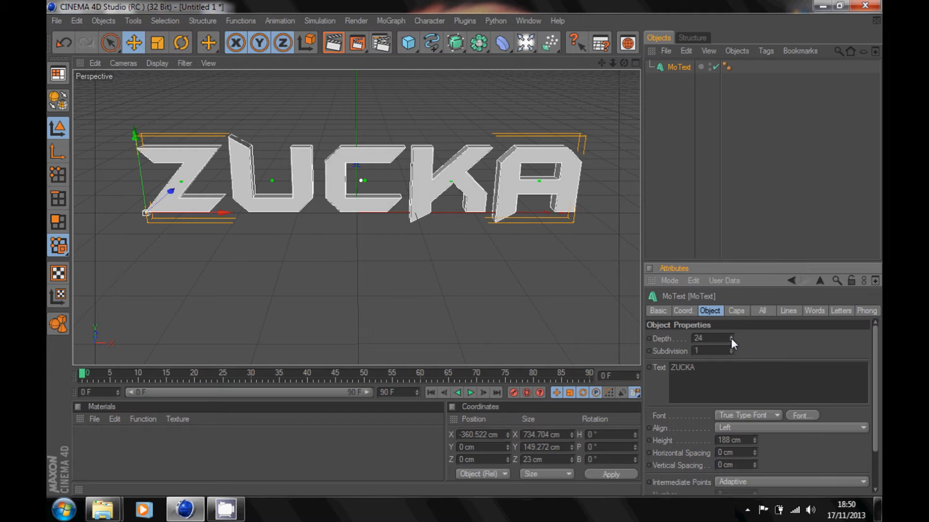
pyautogui.click(731, 337)
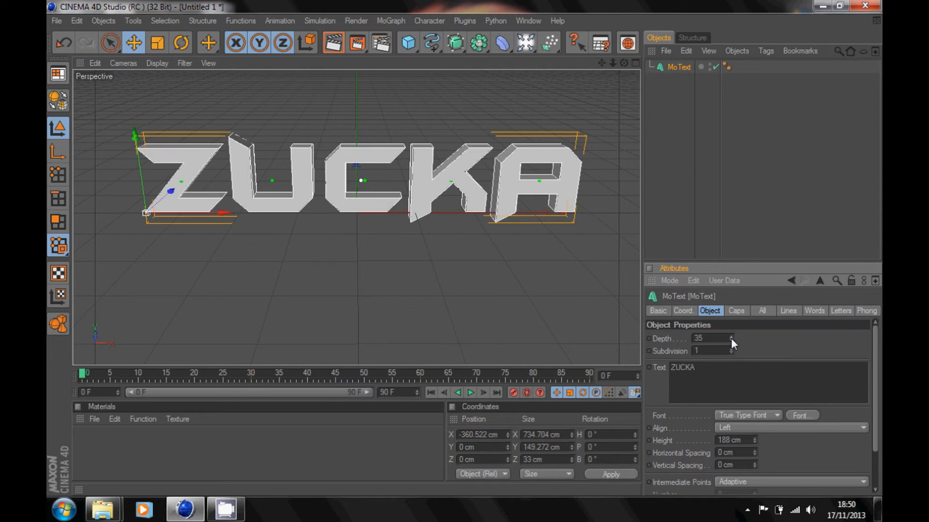
pyautogui.click(733, 336)
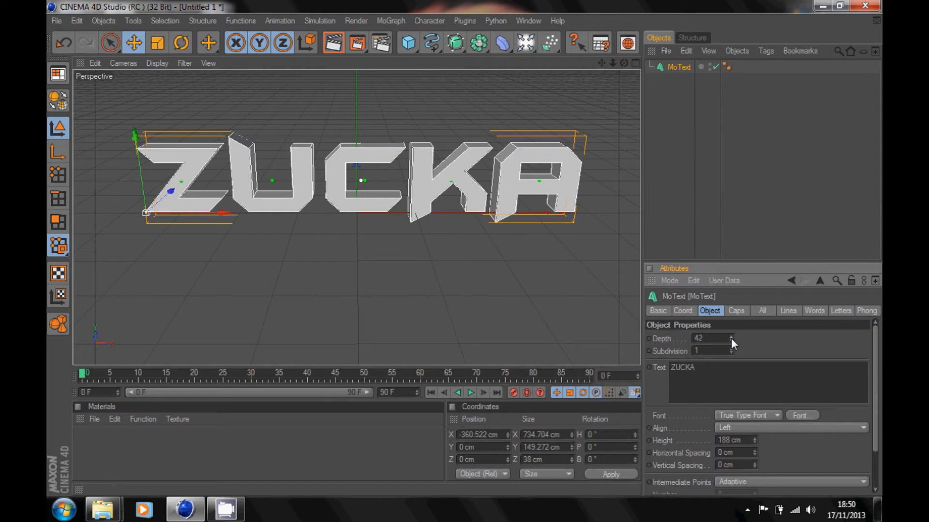
pyautogui.click(731, 337)
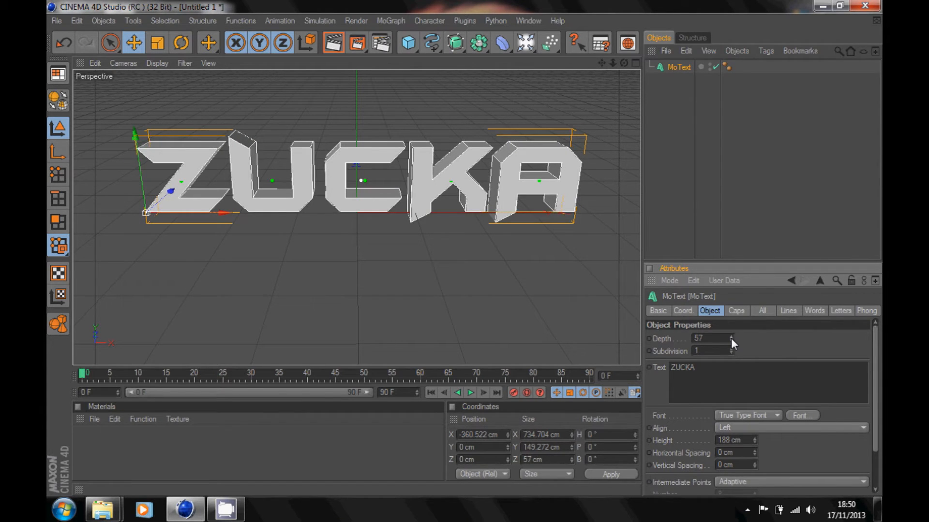
pyautogui.click(731, 337)
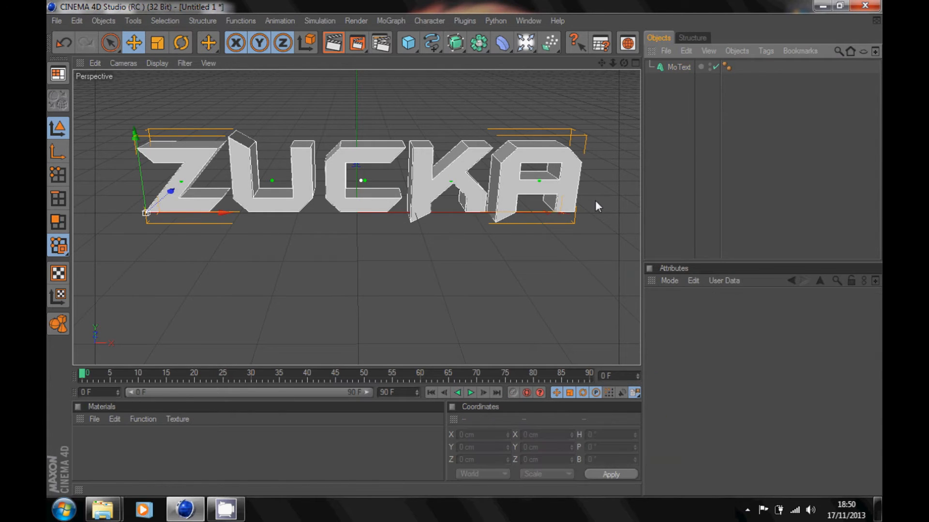
# Reselect the ZUCKA text and adjust its horizontal letter spacing to 8 cm.
pyautogui.click(679, 66)
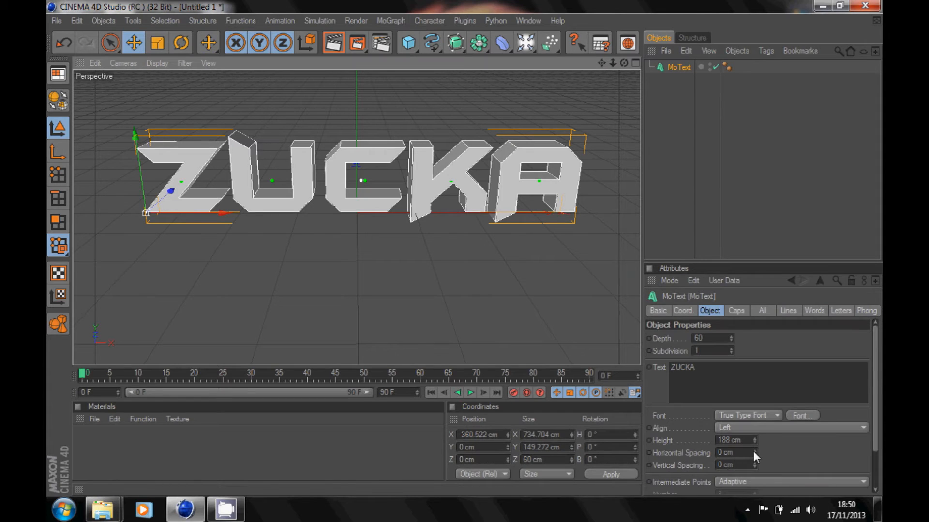
pyautogui.moveTo(759, 456)
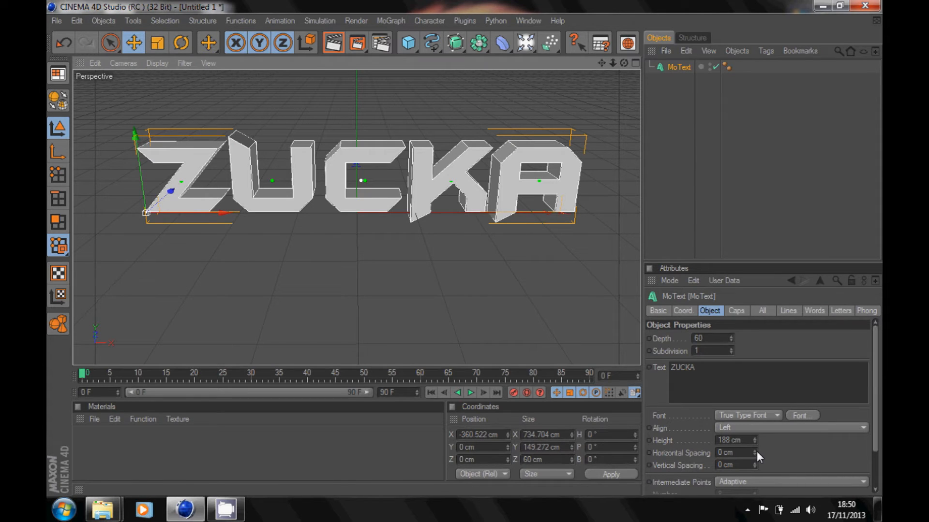
pyautogui.click(754, 449)
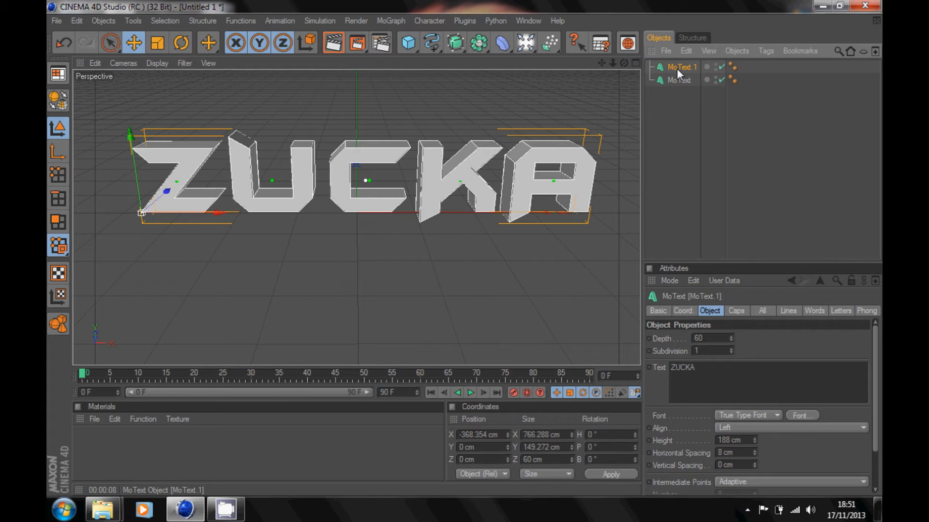
pyautogui.moveTo(686, 74)
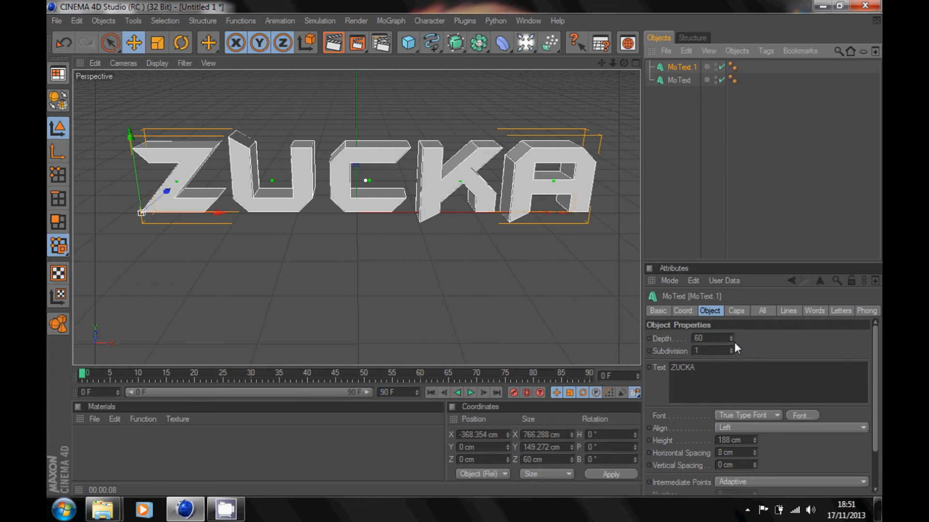
pyautogui.moveTo(731, 348)
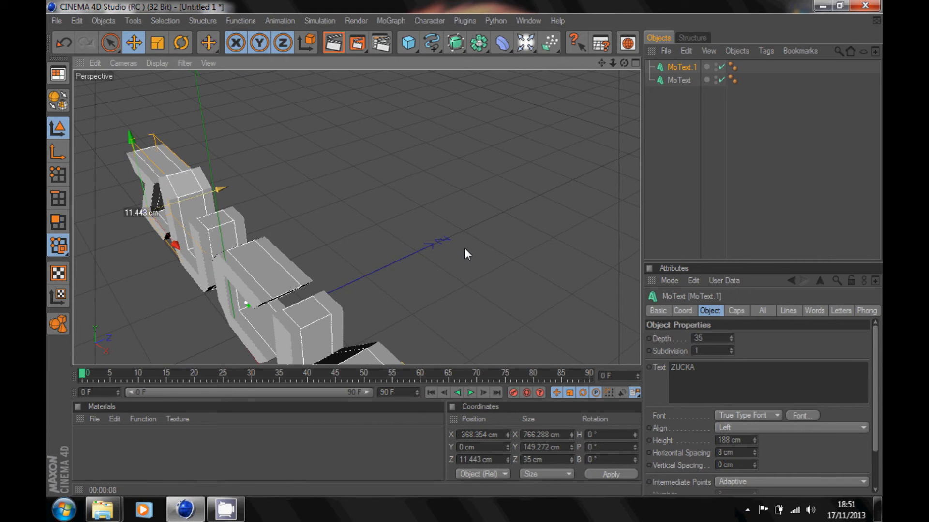
# Push the copied MoText.1 slightly forward along its Z depth axis.
pyautogui.moveTo(468, 253); pyautogui.dragTo(287, 254)
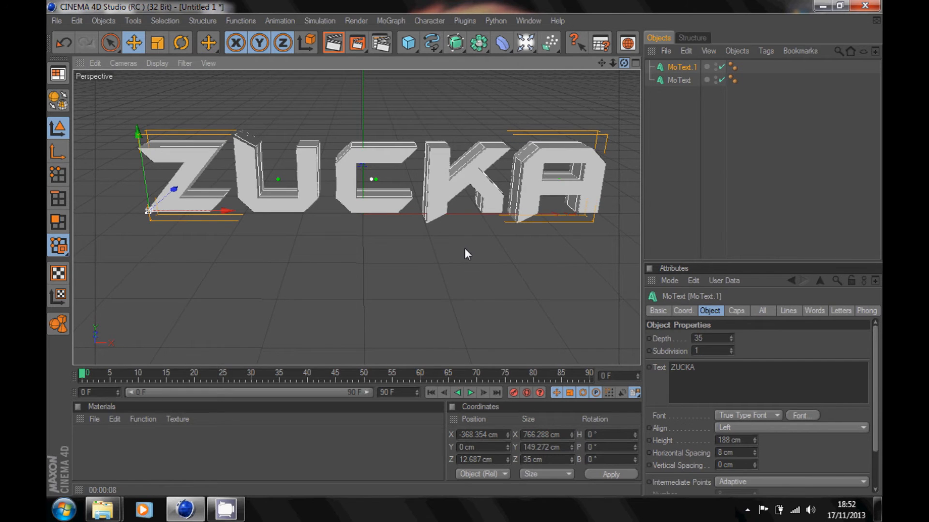
# On MoText.1's Caps settings, keep a plain Cap on the back end behind the front fillet.
pyautogui.click(667, 207)
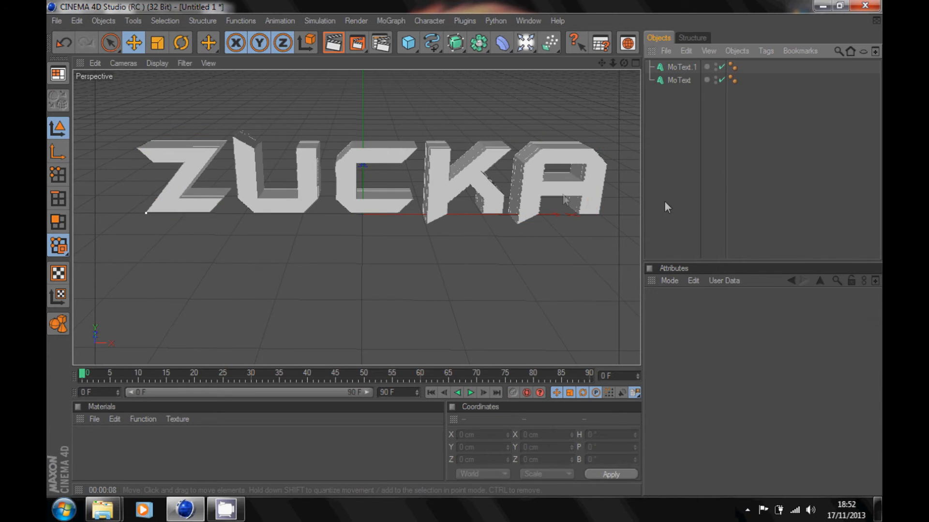
pyautogui.click(679, 81)
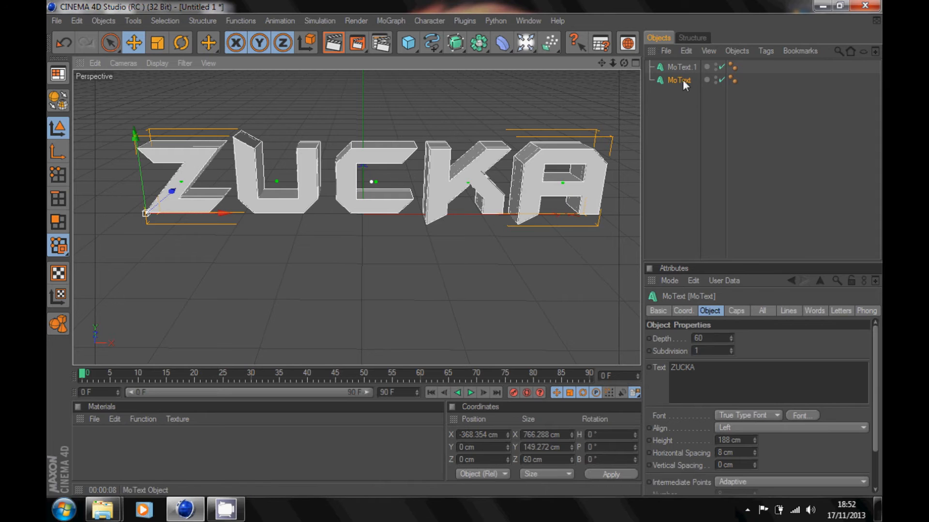
pyautogui.click(681, 66)
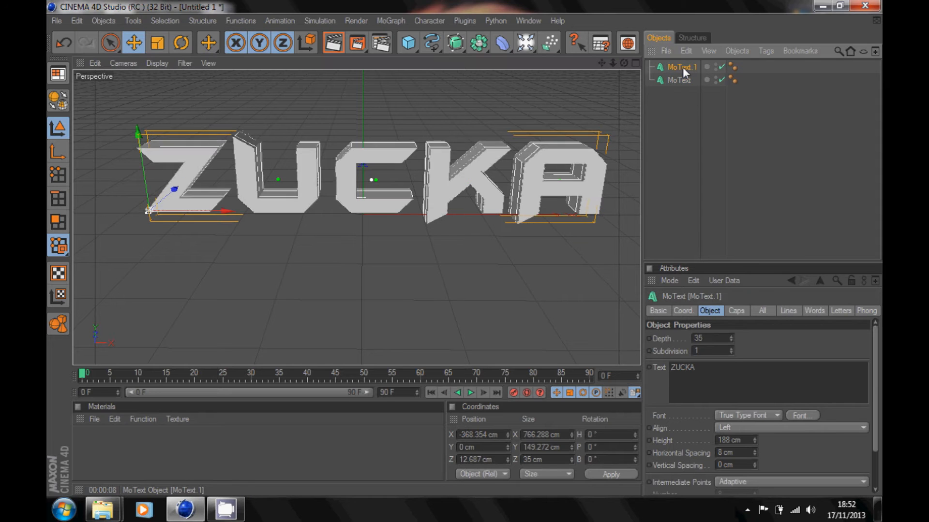
pyautogui.moveTo(713, 321)
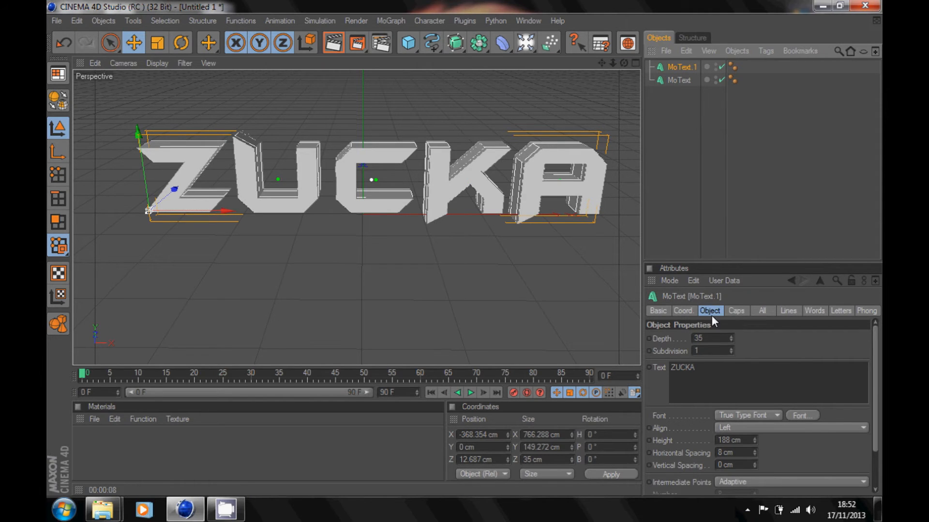
pyautogui.click(736, 310)
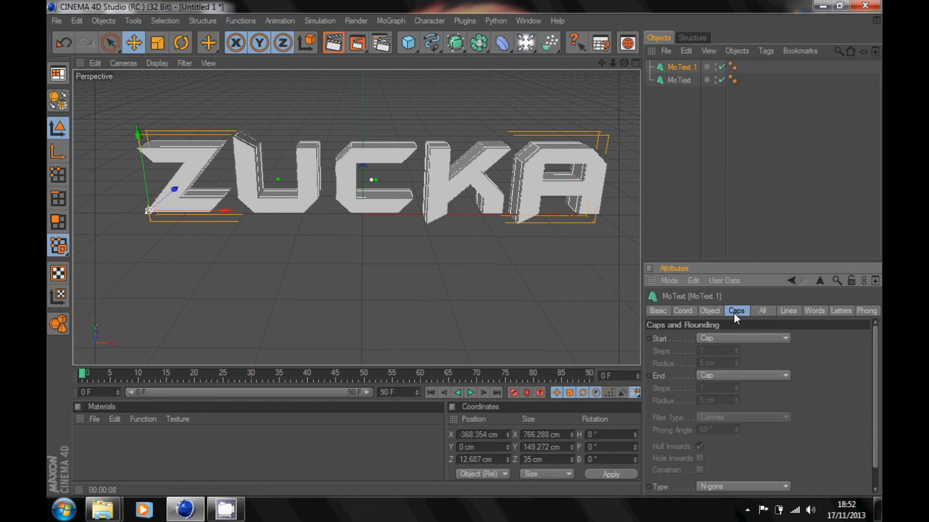
pyautogui.moveTo(727, 344)
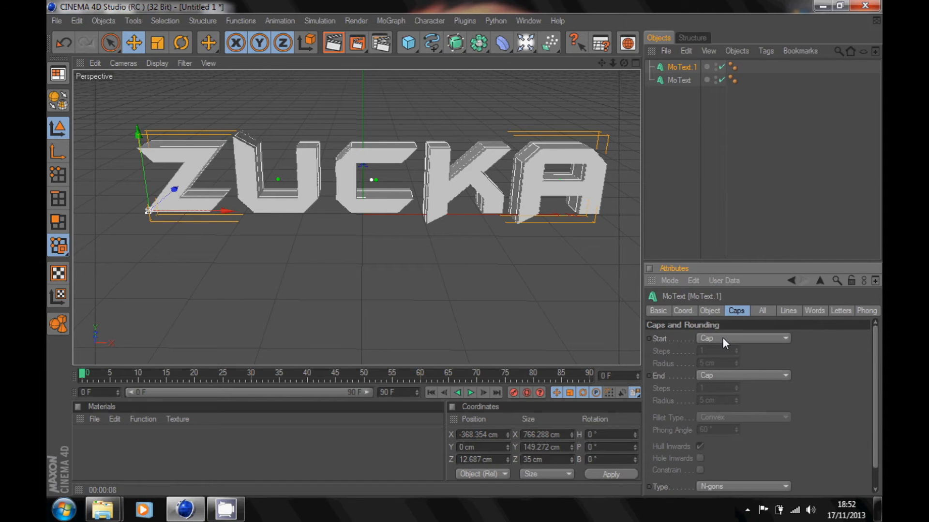
pyautogui.click(741, 338)
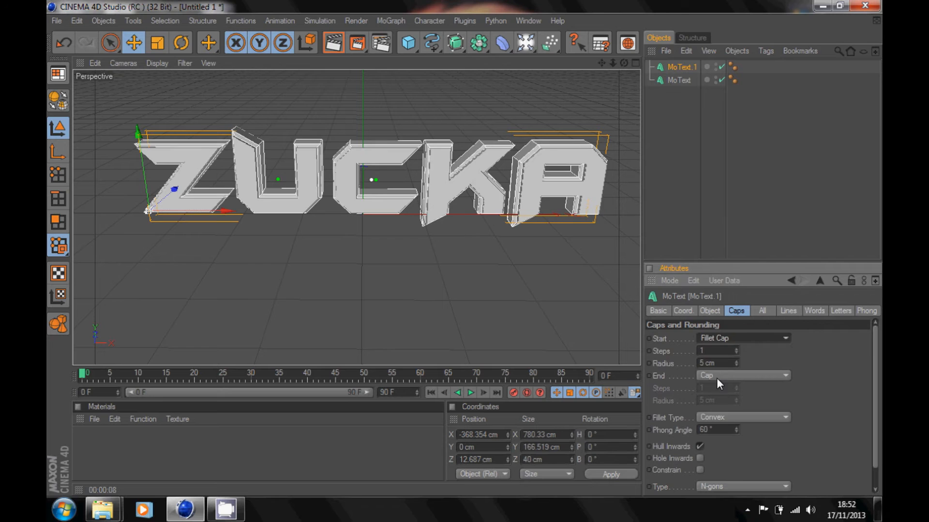
pyautogui.click(742, 375)
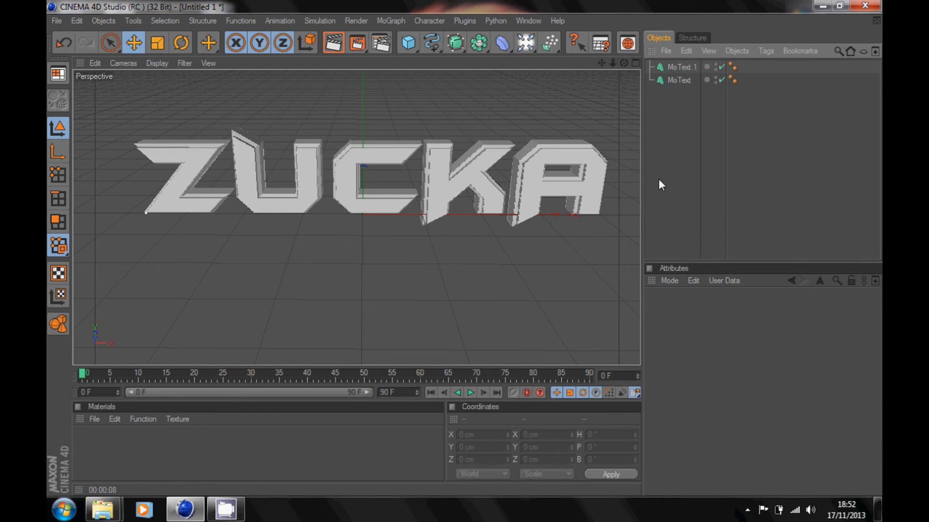
# Clear the selection and select the original ZUCKA MoText object.
pyautogui.click(332, 43)
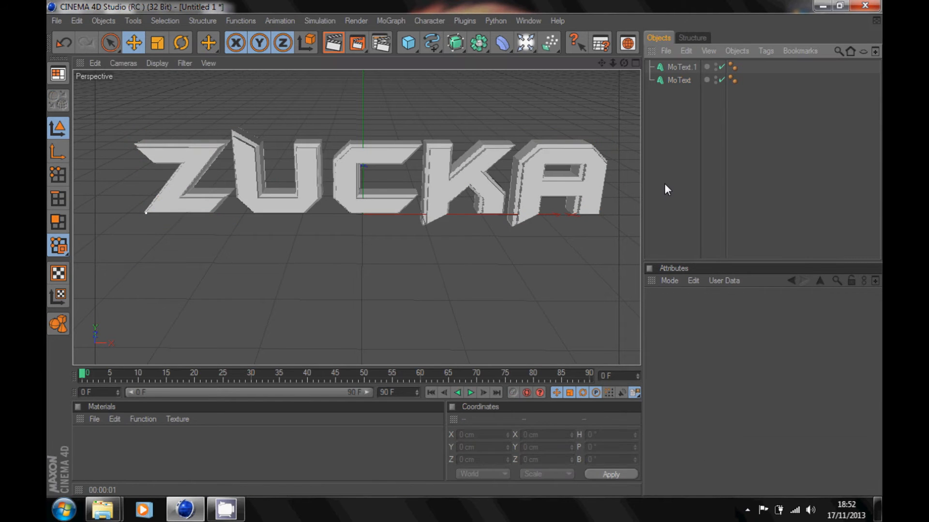
pyautogui.click(679, 80)
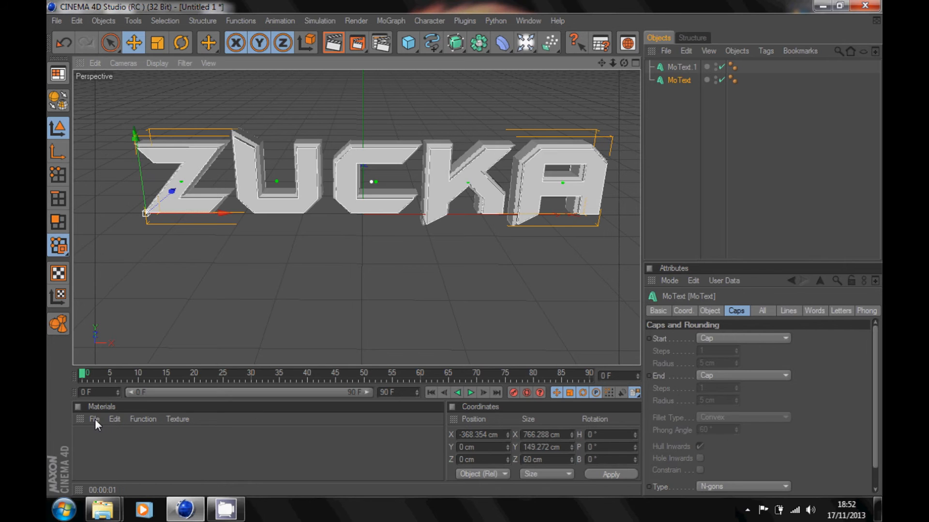
pyautogui.moveTo(95, 425)
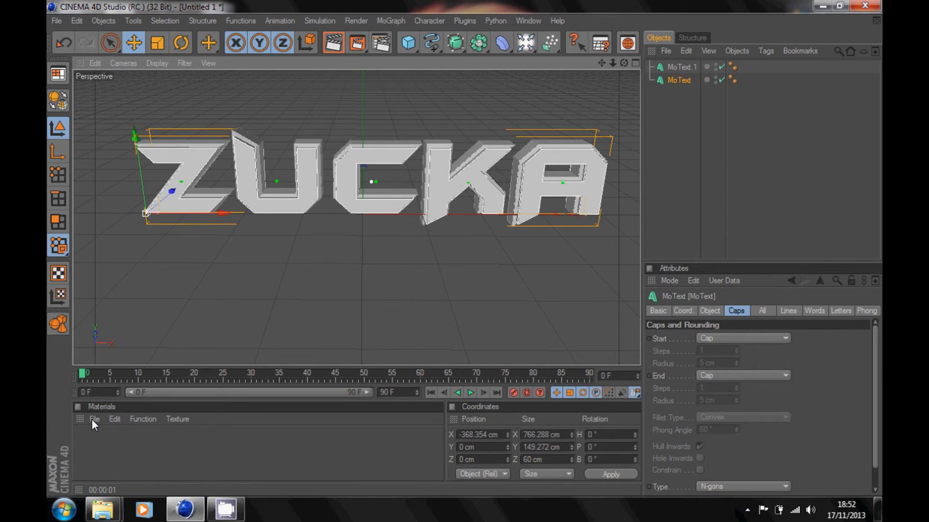
# Load the material pack C4D file from the Desktop into the Material Manager.
pyautogui.click(94, 419)
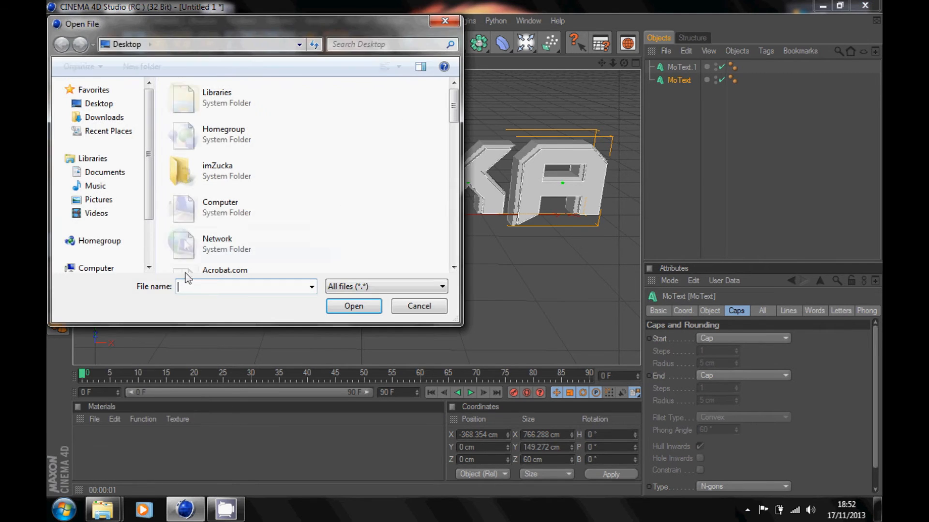
pyautogui.scroll(-3)
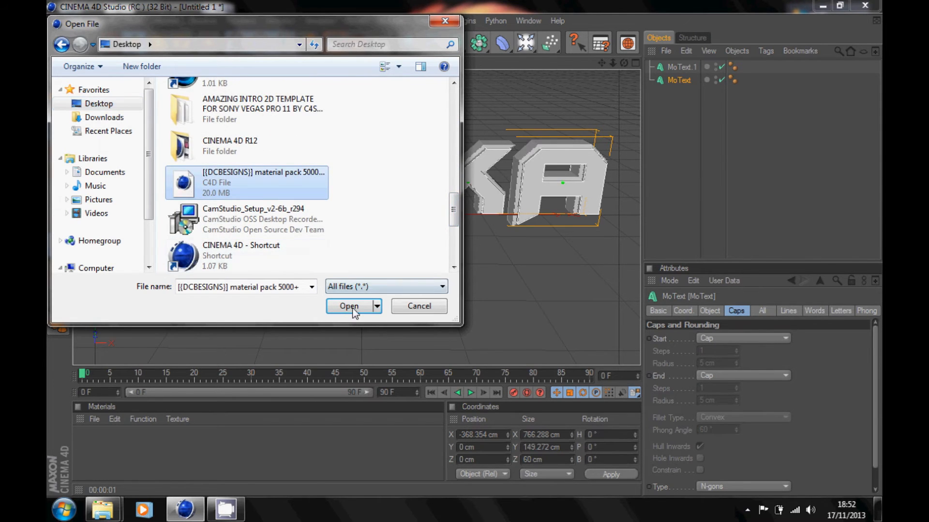
pyautogui.click(348, 307)
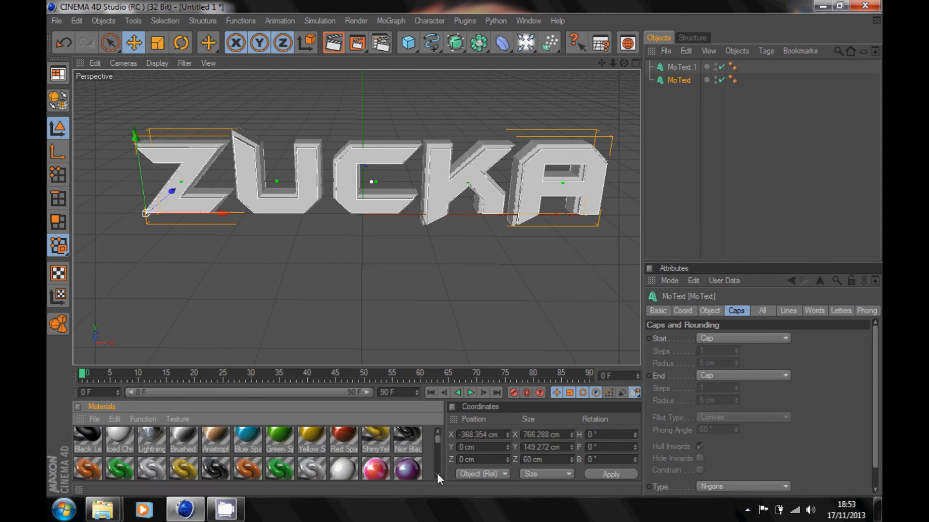
# Assign a black material to MoText and a red material to MoText.1.
pyautogui.scroll(-3)
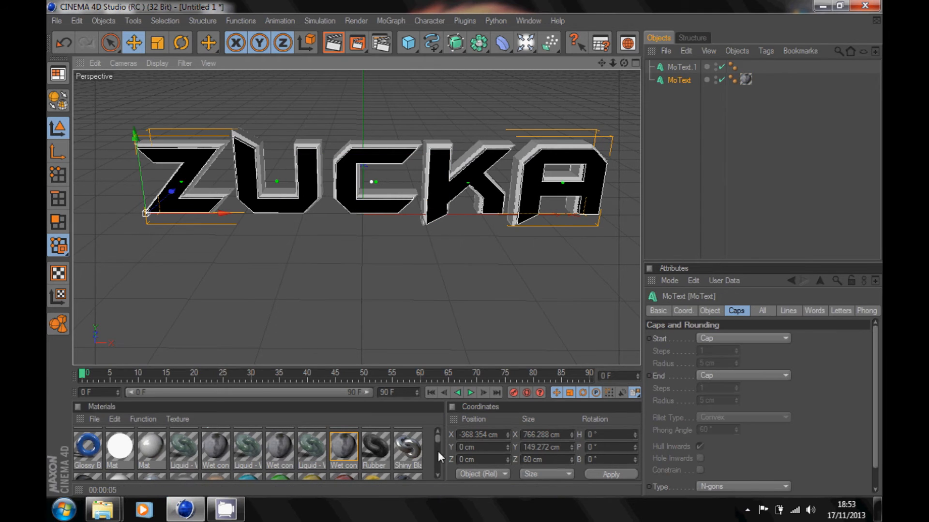
pyautogui.scroll(-3)
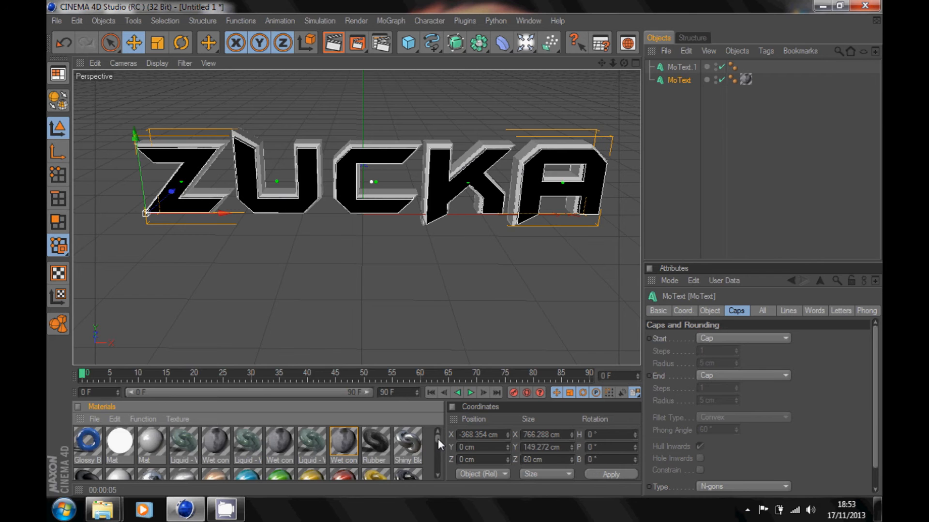
pyautogui.scroll(-3)
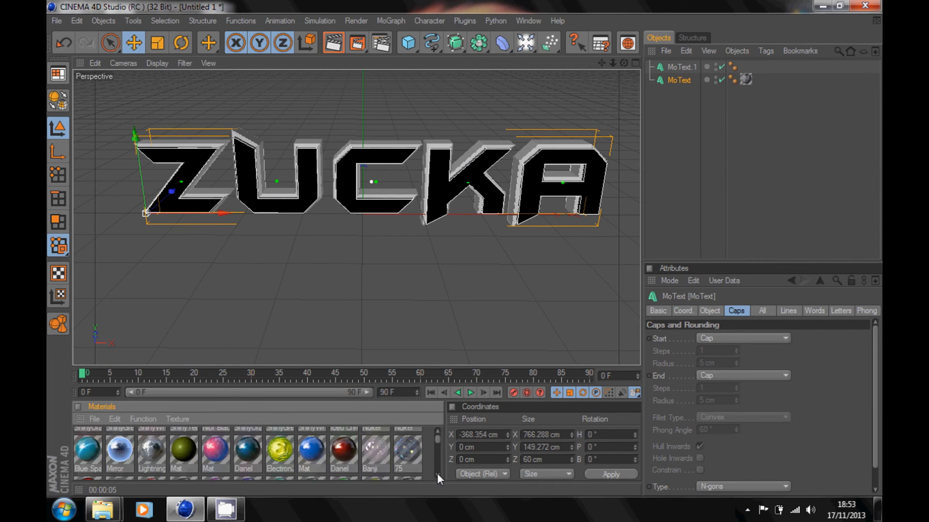
pyautogui.scroll(-3)
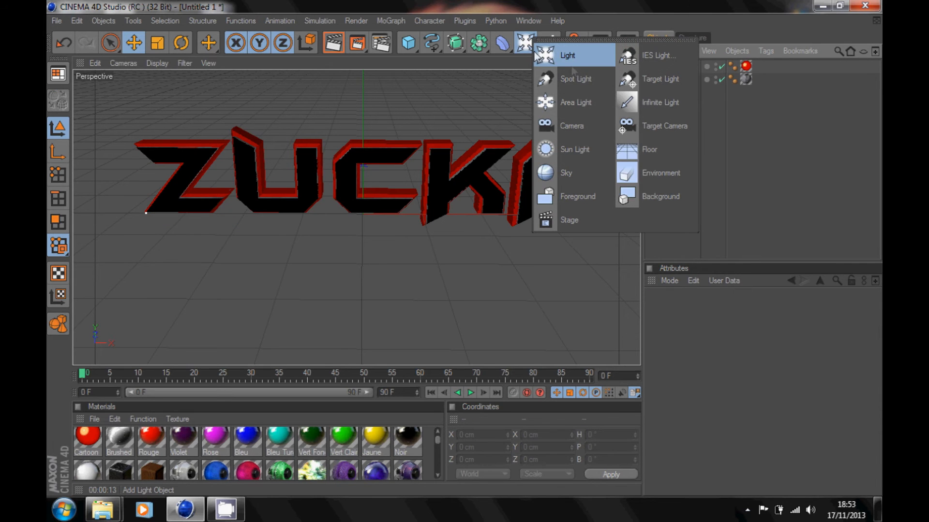
# Add a light and move it along Y and X to sit above and right of the text.
pyautogui.click(568, 55)
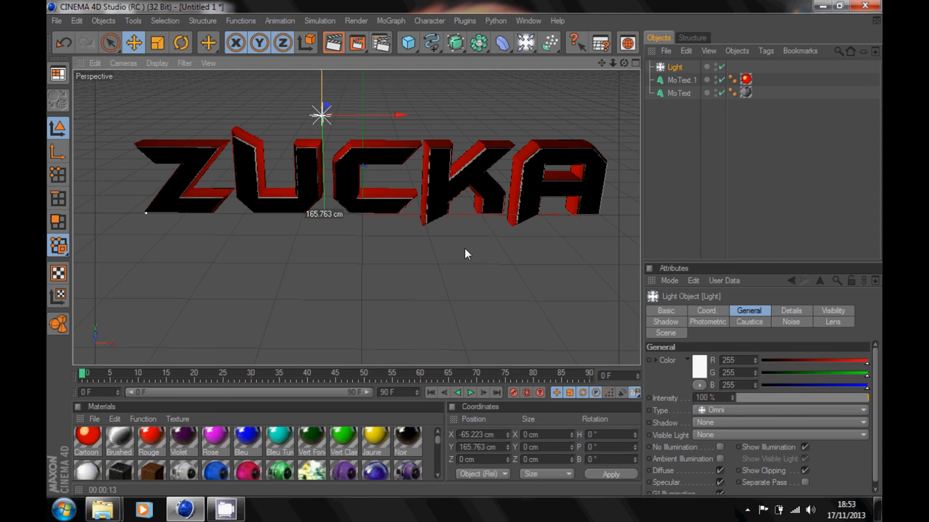
pyautogui.moveTo(320, 115); pyautogui.dragTo(423, 116)
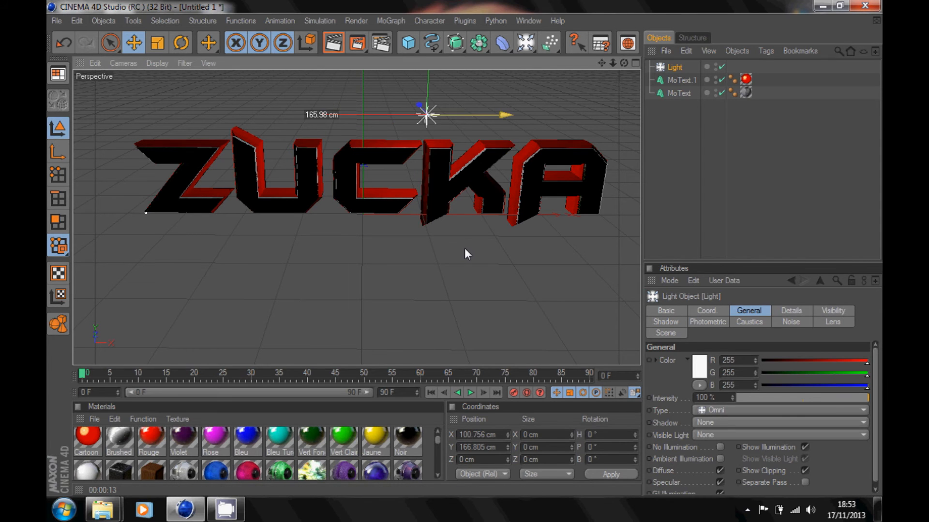
pyautogui.moveTo(427, 114); pyautogui.dragTo(468, 112)
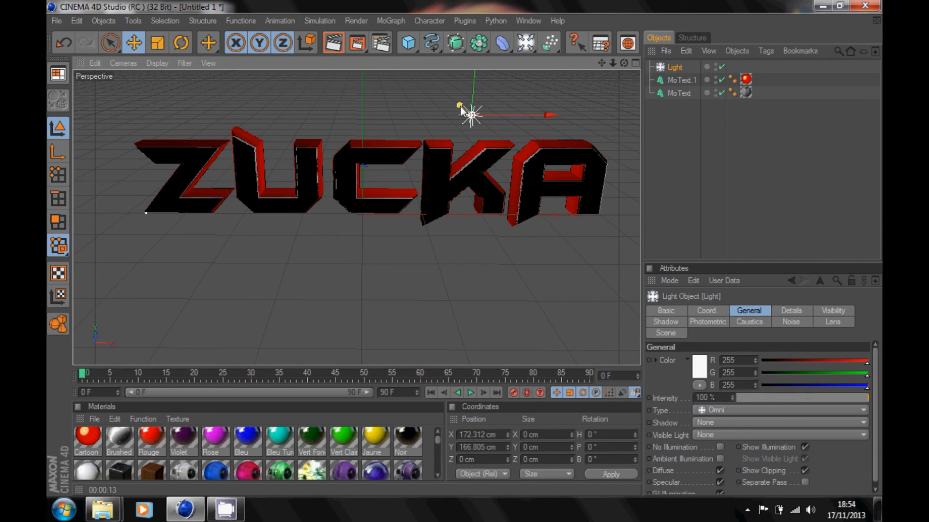
pyautogui.moveTo(468, 112); pyautogui.dragTo(474, 223)
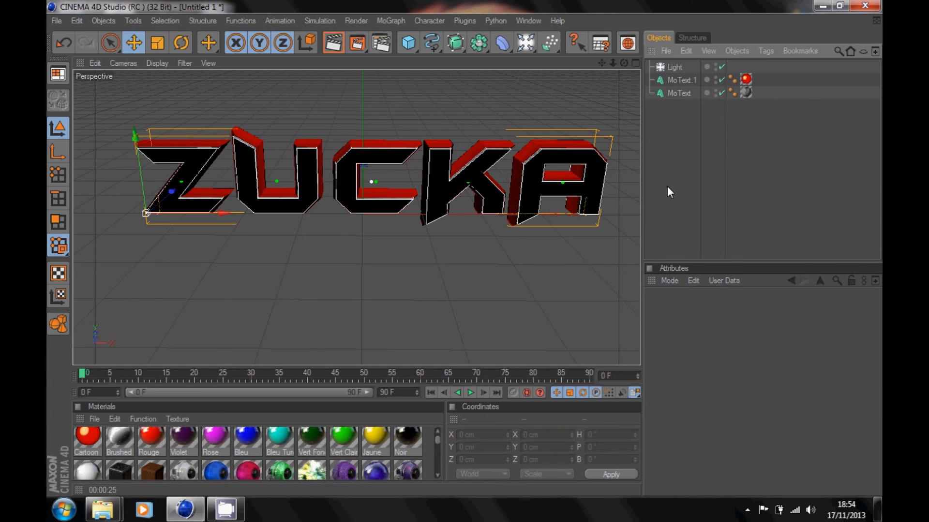
pyautogui.click(679, 93)
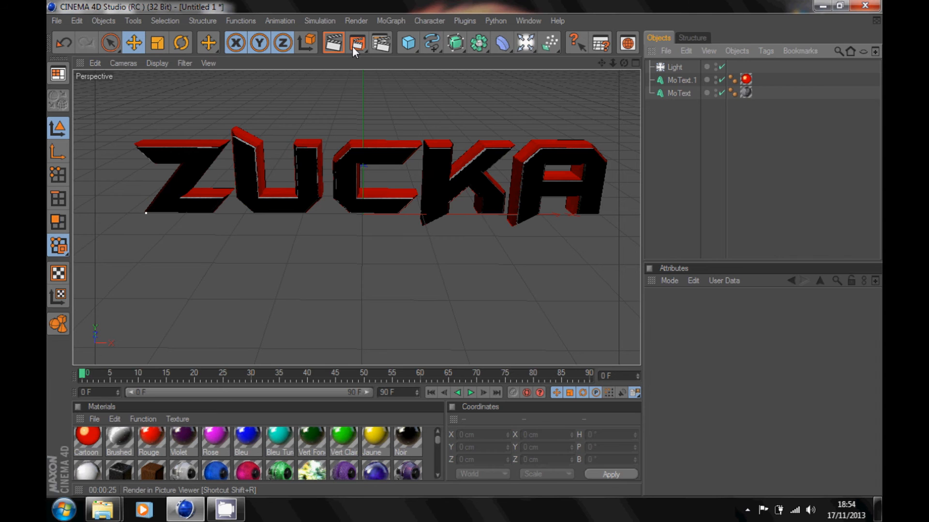
# Render the red-edged ZUCKA scene to the Picture Viewer.
pyautogui.click(357, 43)
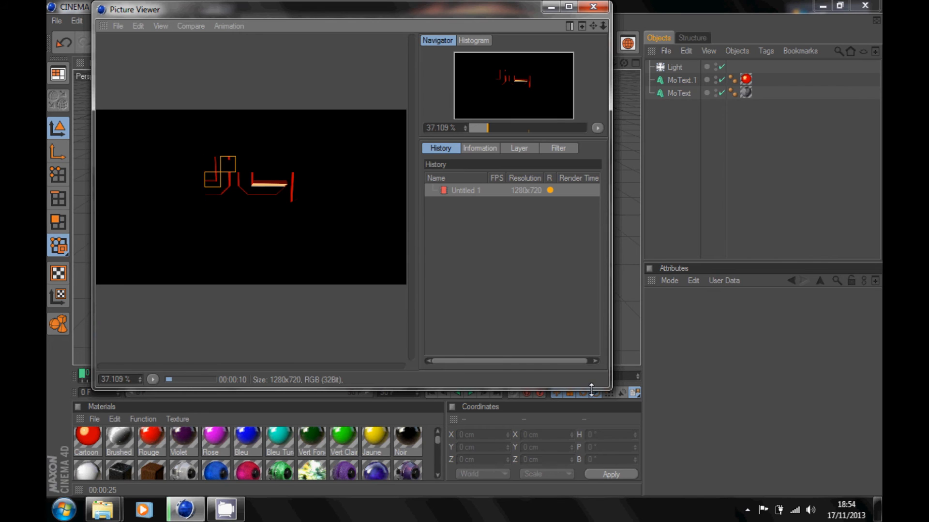
pyautogui.click(746, 509)
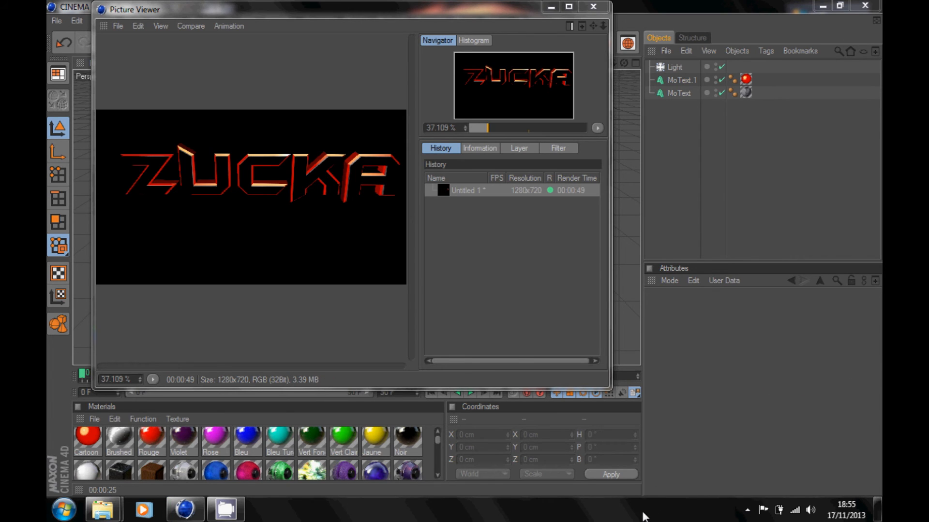
pyautogui.moveTo(461, 284)
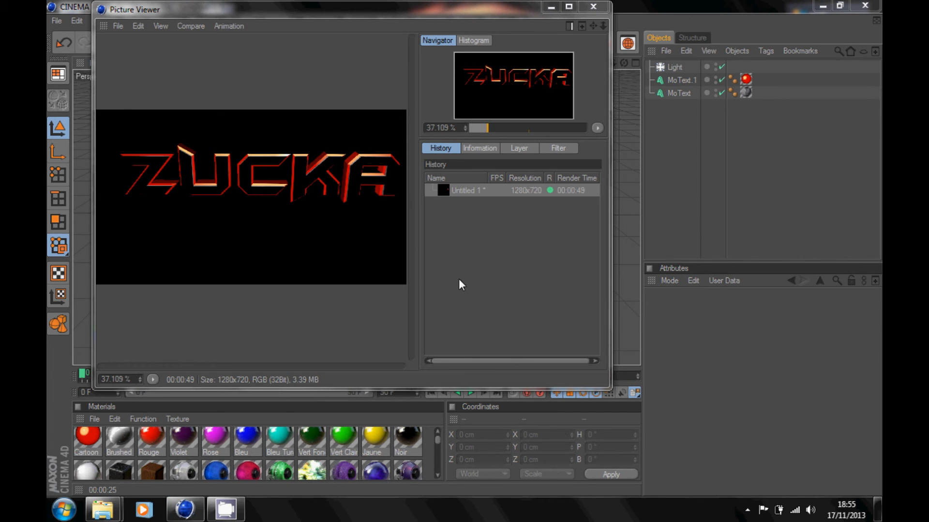
# Save the render from the Picture Viewer as a PNG still named 'Zucka' on the desktop.
pyautogui.click(118, 25)
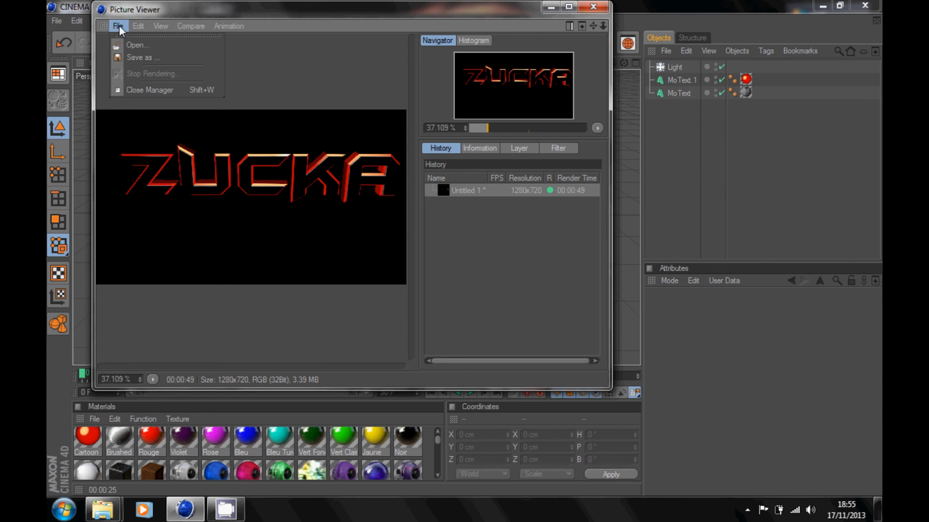
pyautogui.click(142, 57)
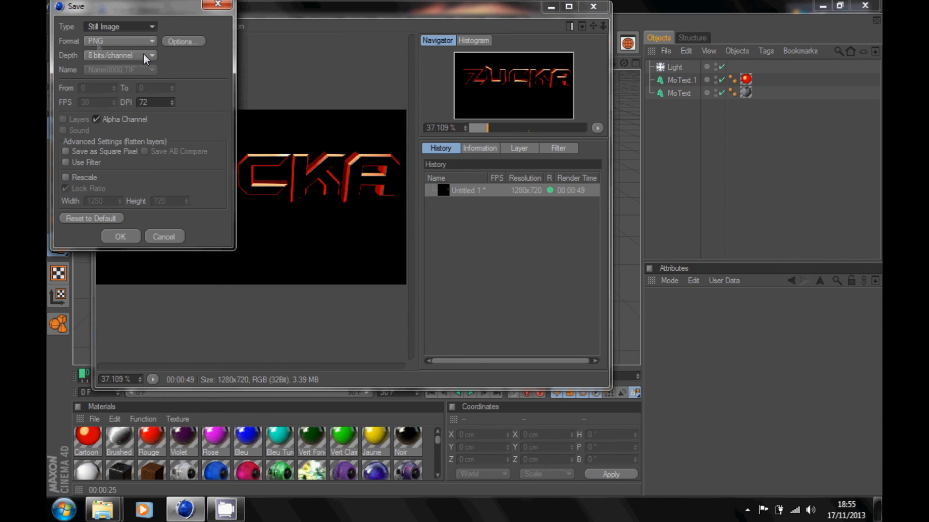
pyautogui.moveTo(109, 255)
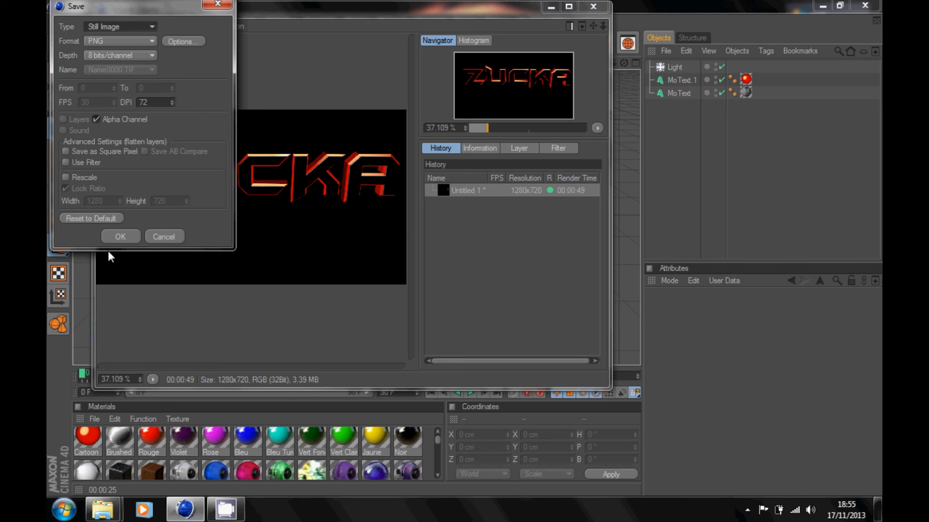
pyautogui.click(120, 236)
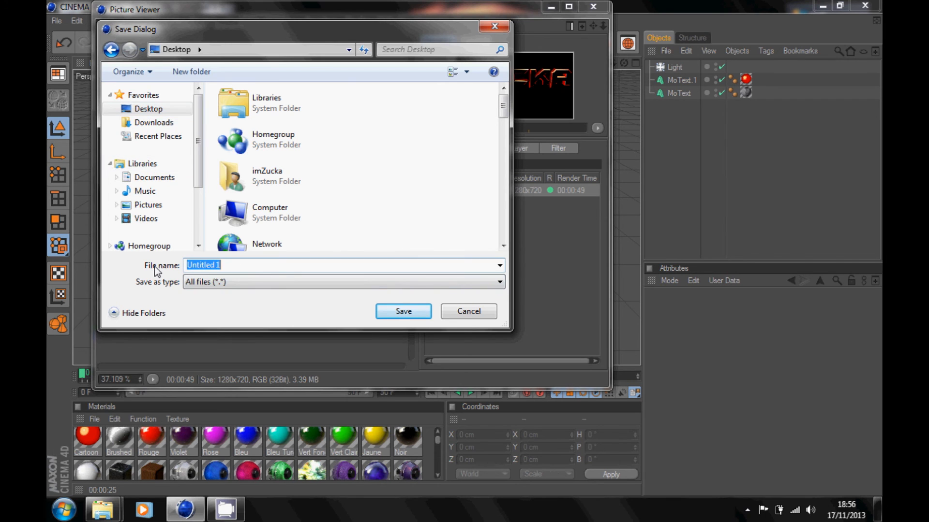
pyautogui.write('Zucka')
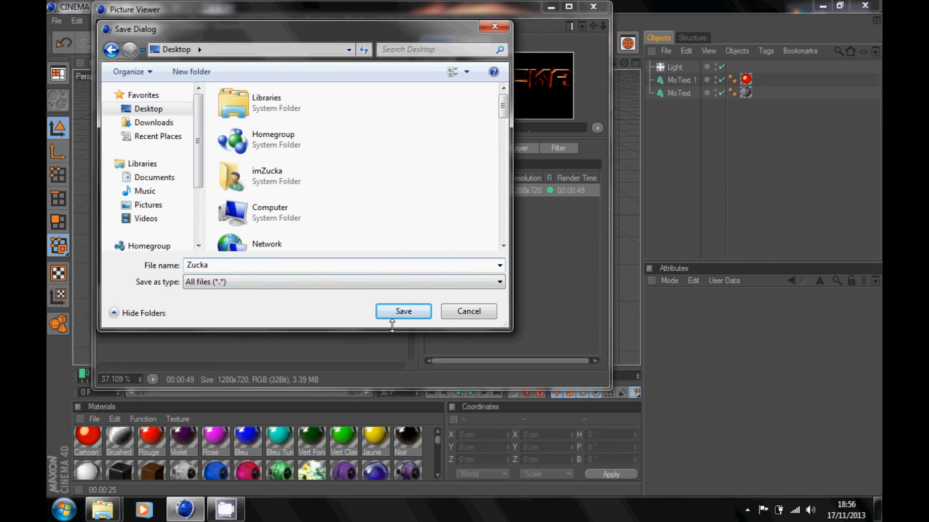
pyautogui.click(402, 311)
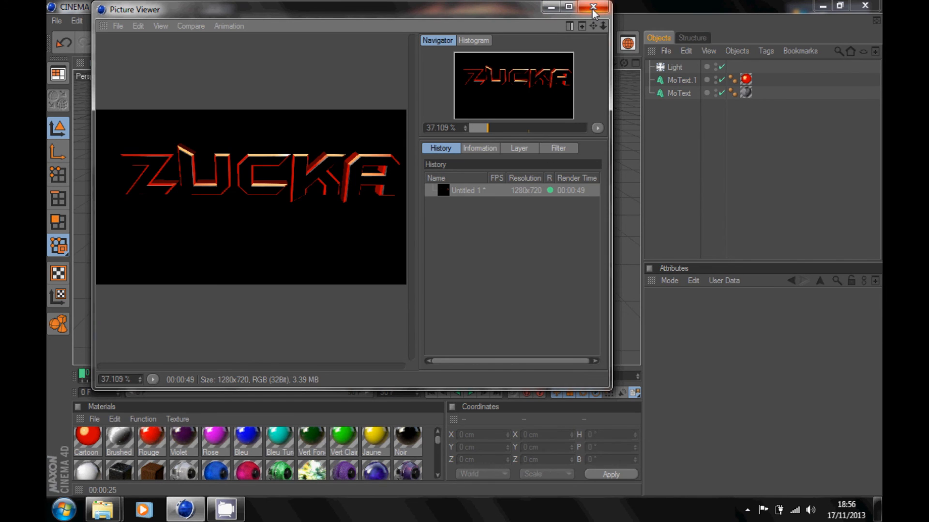
pyautogui.moveTo(594, 13)
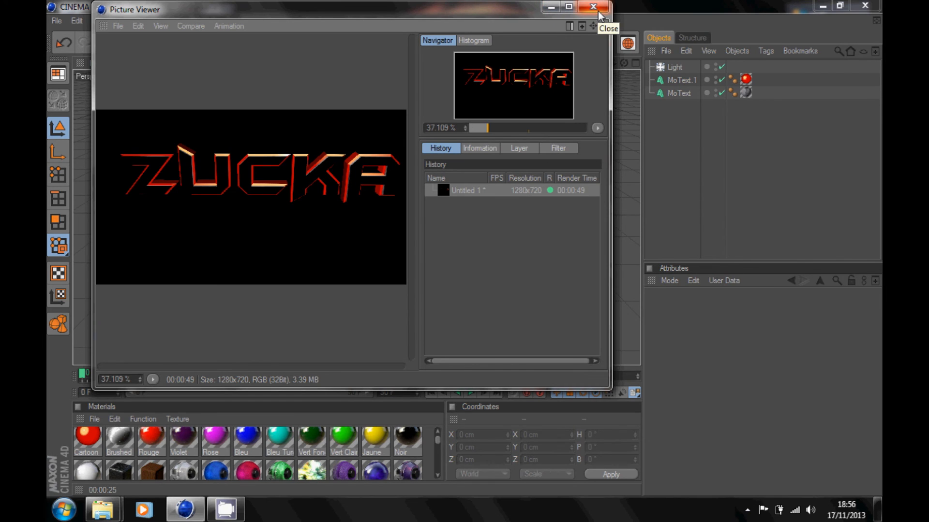
# Check the saved Zucka PNG in Windows Photo Viewer and return to Cinema 4D.
pyautogui.click(595, 7)
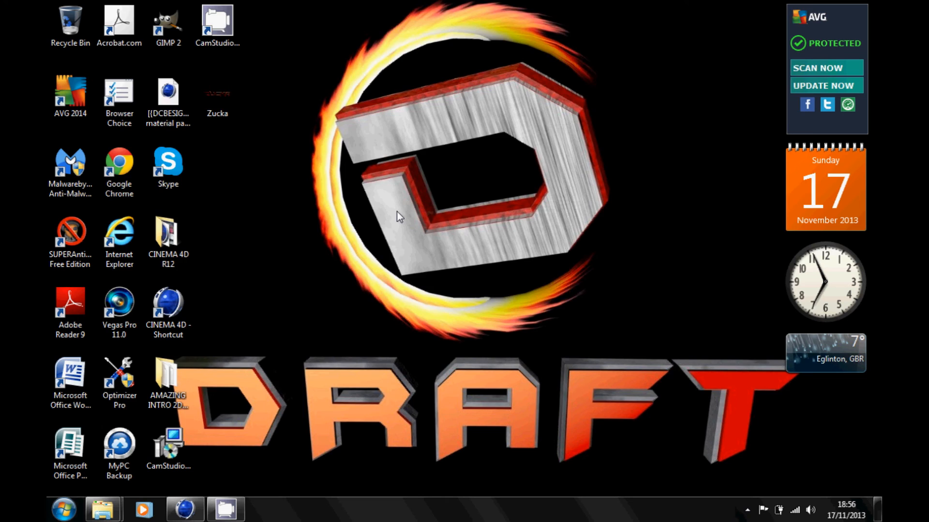
pyautogui.doubleClick(216, 98)
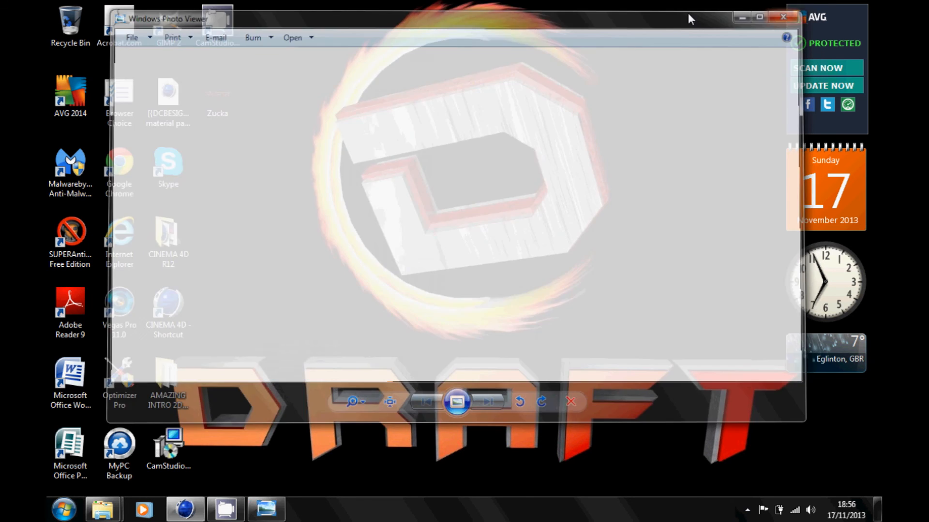
pyautogui.click(782, 17)
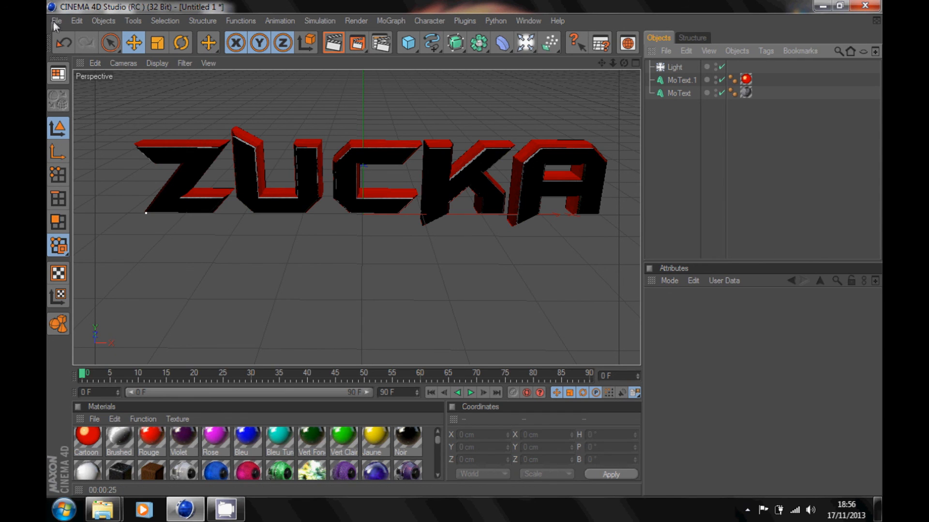
# Start a new untitled project and add a default cube to it.
pyautogui.click(56, 20)
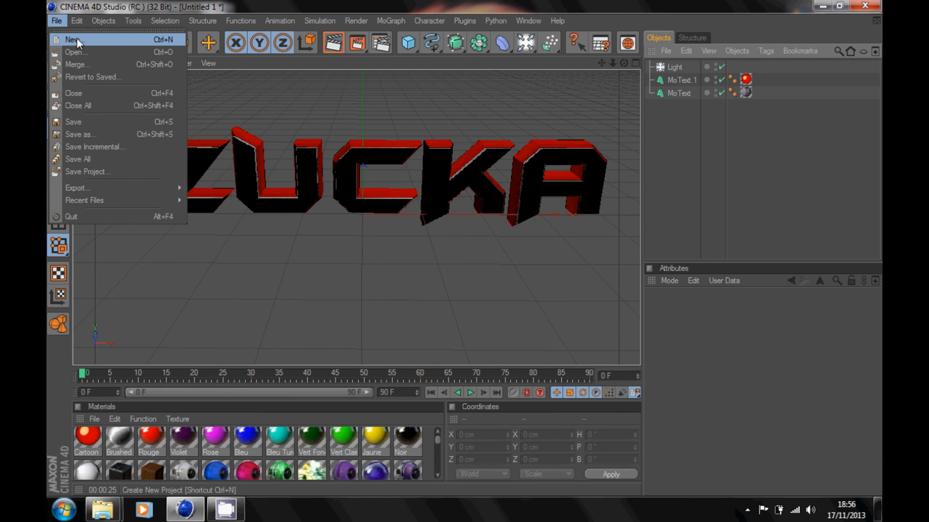
pyautogui.click(73, 39)
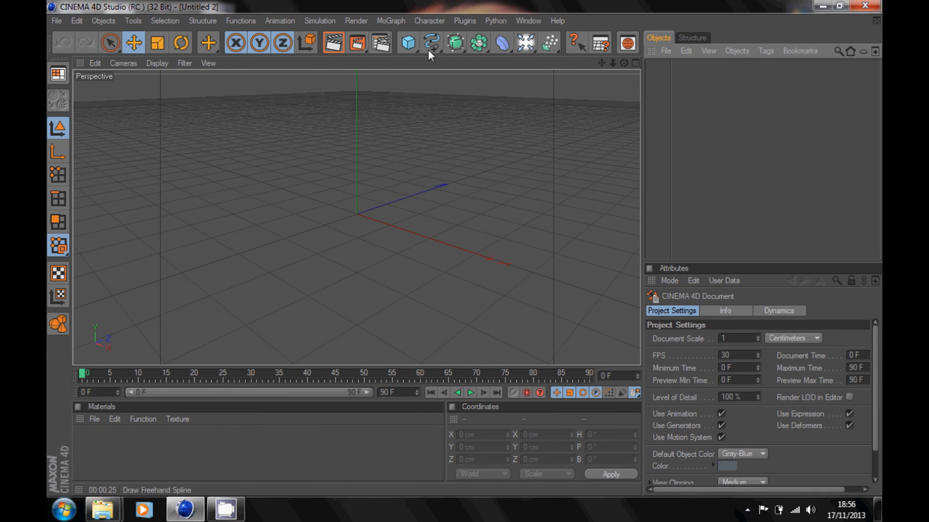
pyautogui.click(407, 42)
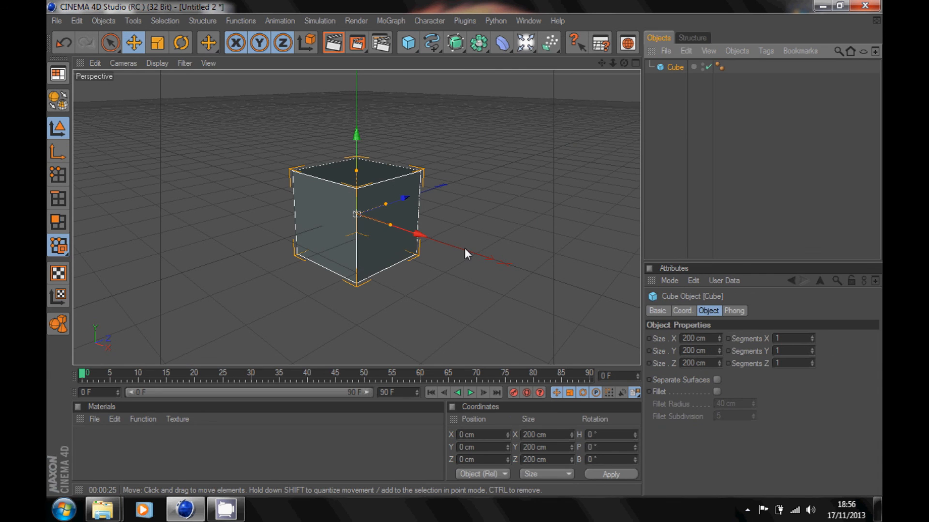
# Review the OpenGL page in Preferences, leaving Use OpenGL disabled.
pyautogui.click(76, 20)
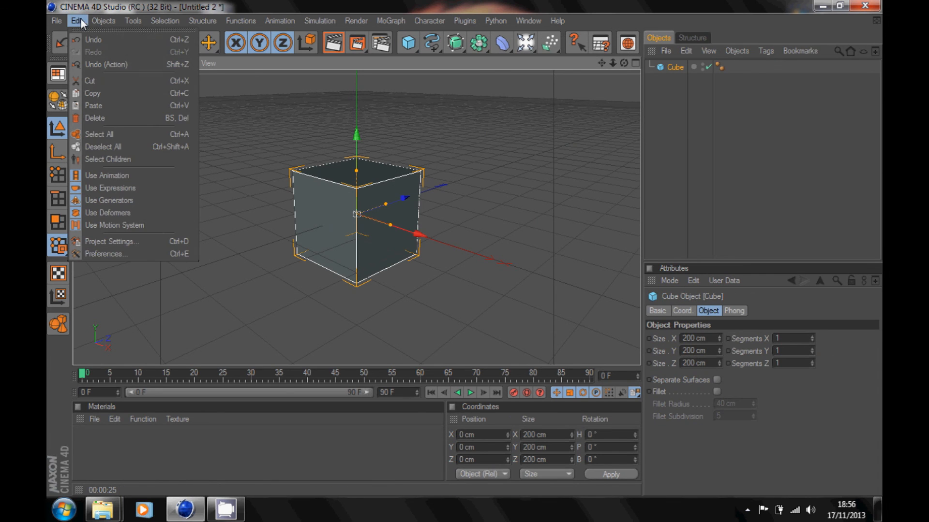
pyautogui.moveTo(122, 231)
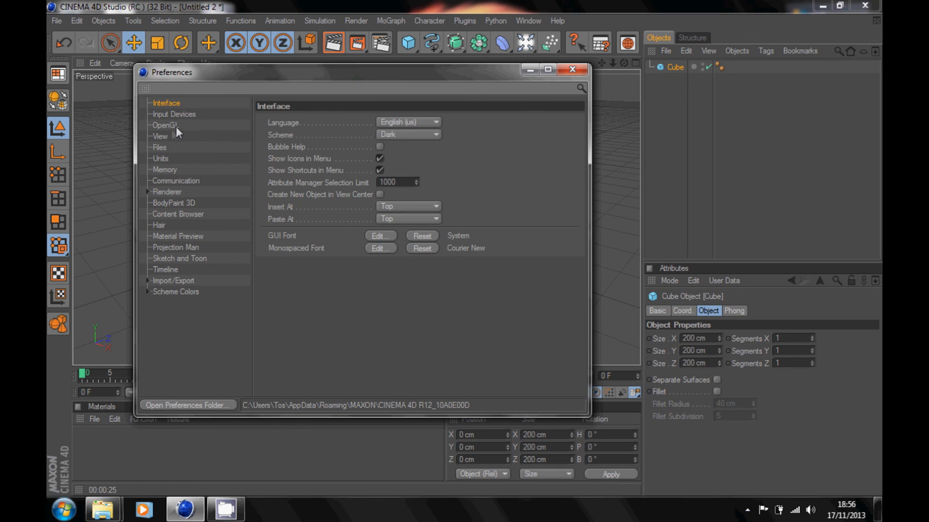
pyautogui.moveTo(181, 132)
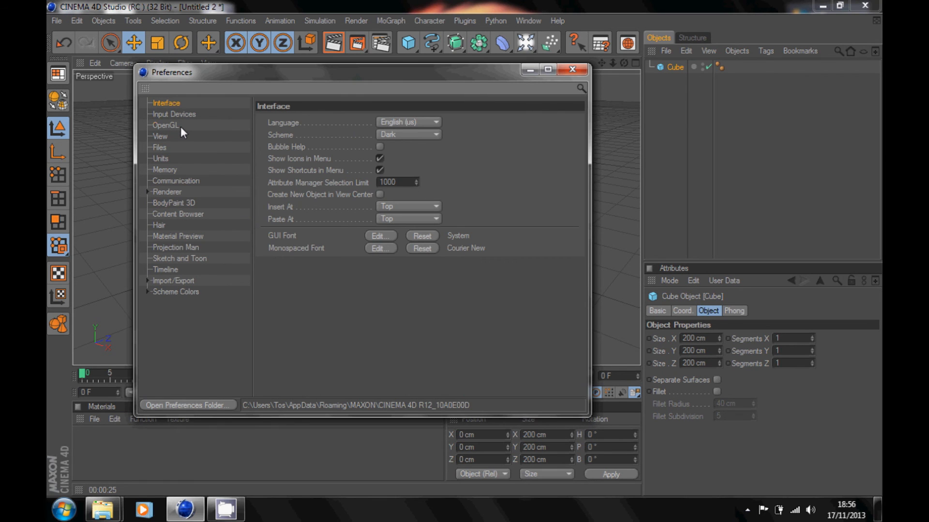
pyautogui.click(166, 124)
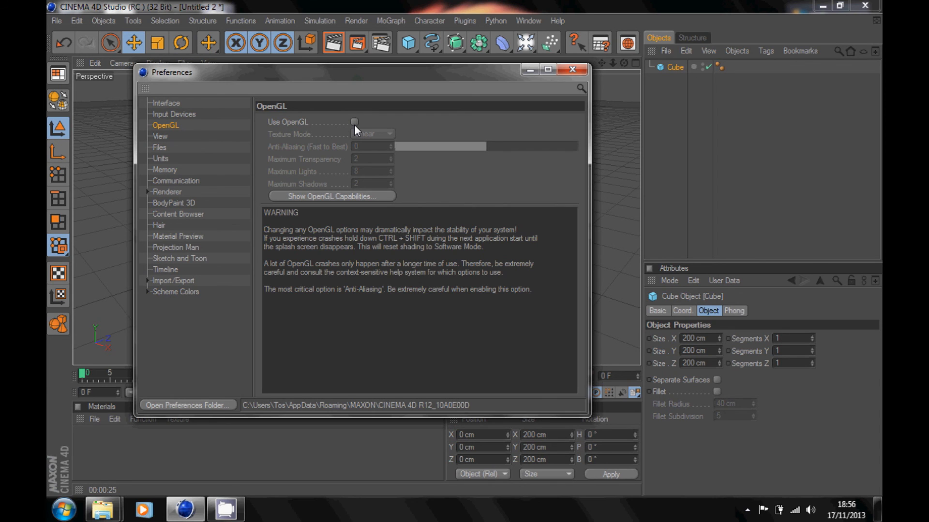
pyautogui.moveTo(358, 125)
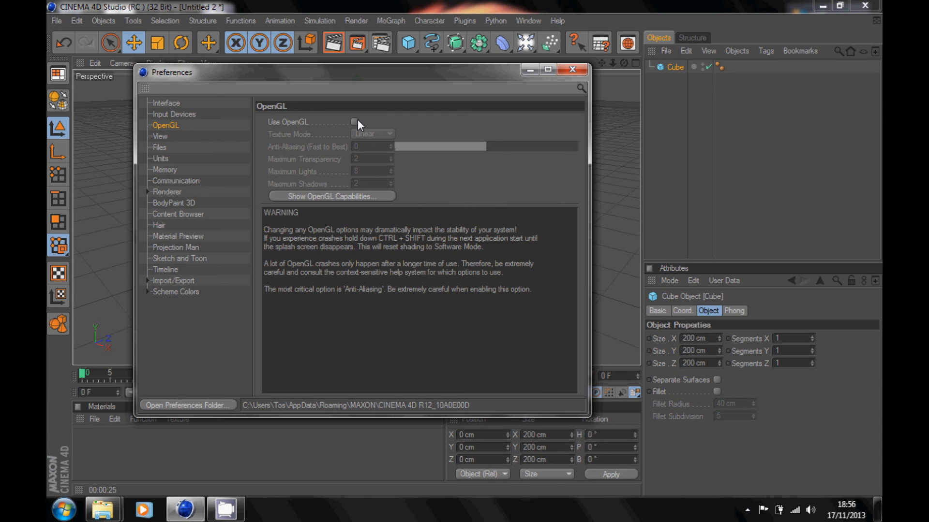
pyautogui.moveTo(348, 155)
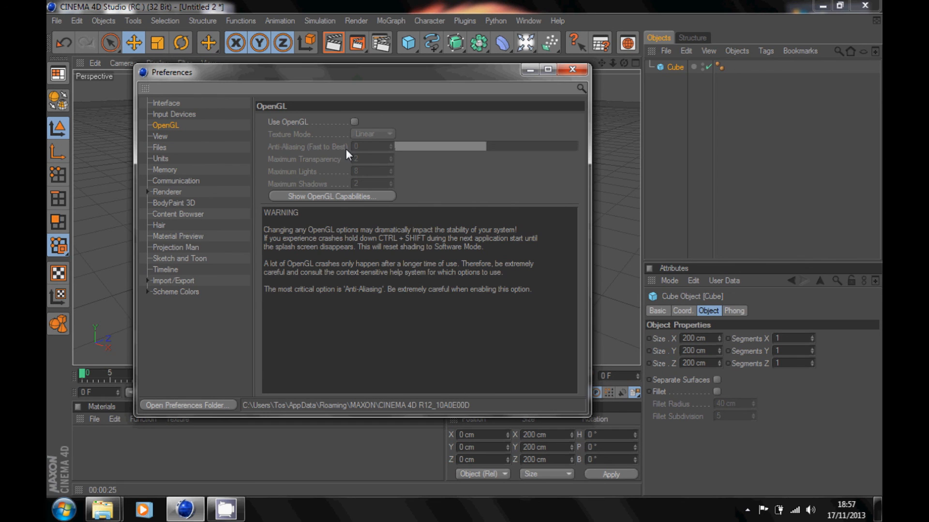
pyautogui.moveTo(497, 99)
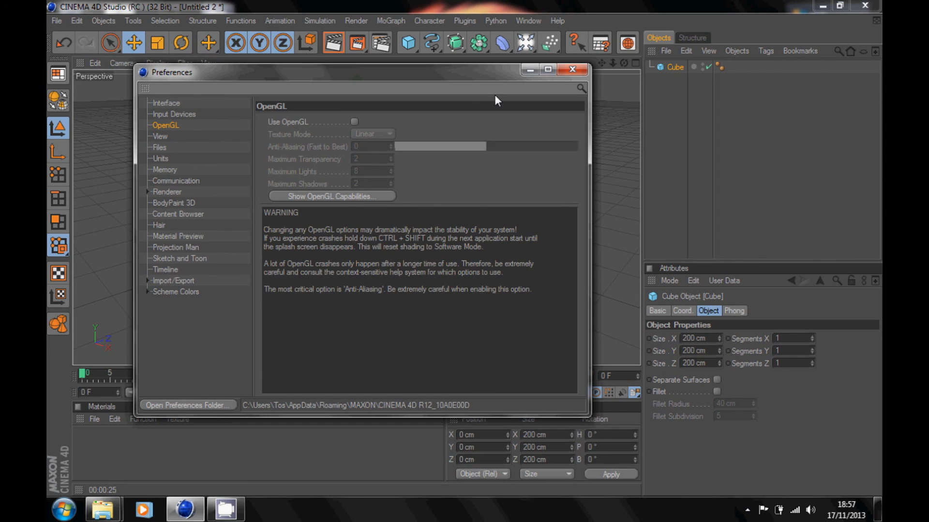
pyautogui.click(571, 69)
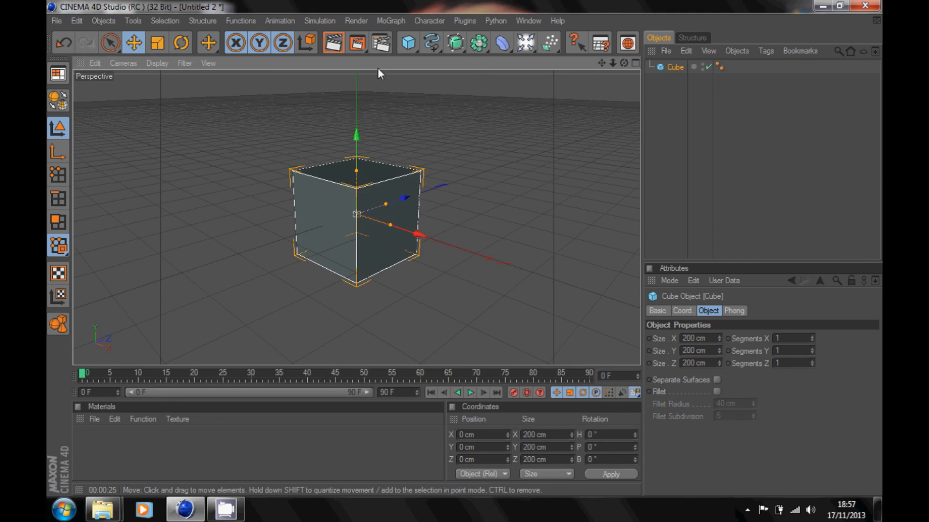
# Browse the Effect… list in Render Settings without adding a post effect.
pyautogui.click(600, 42)
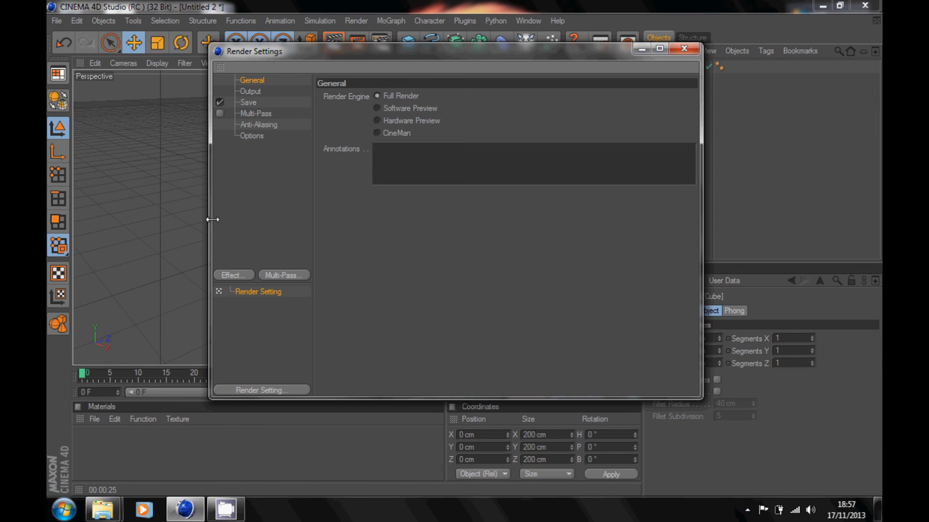
pyautogui.click(233, 275)
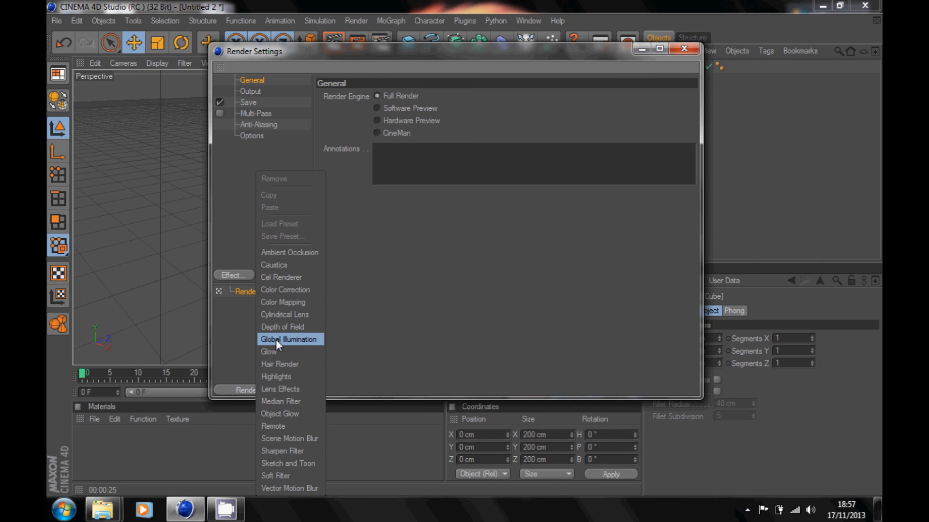
pyautogui.moveTo(281, 278)
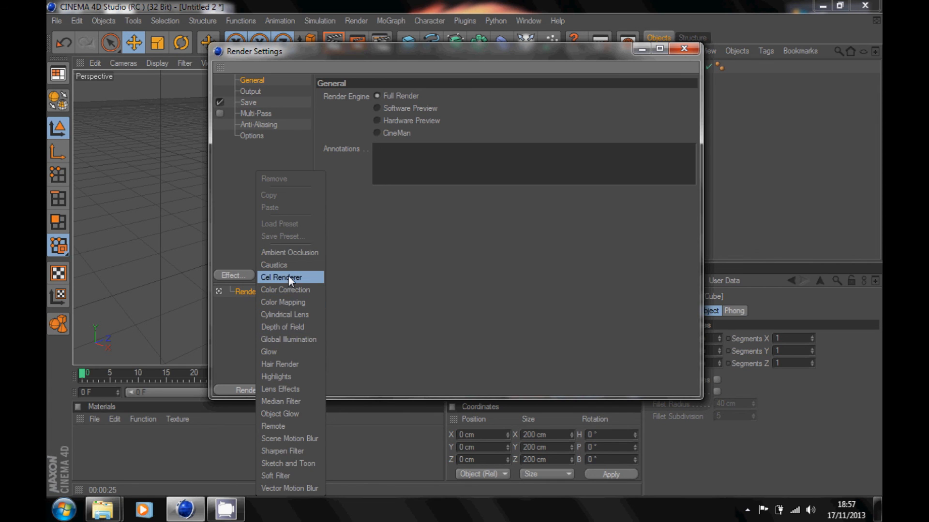
pyautogui.moveTo(290, 253)
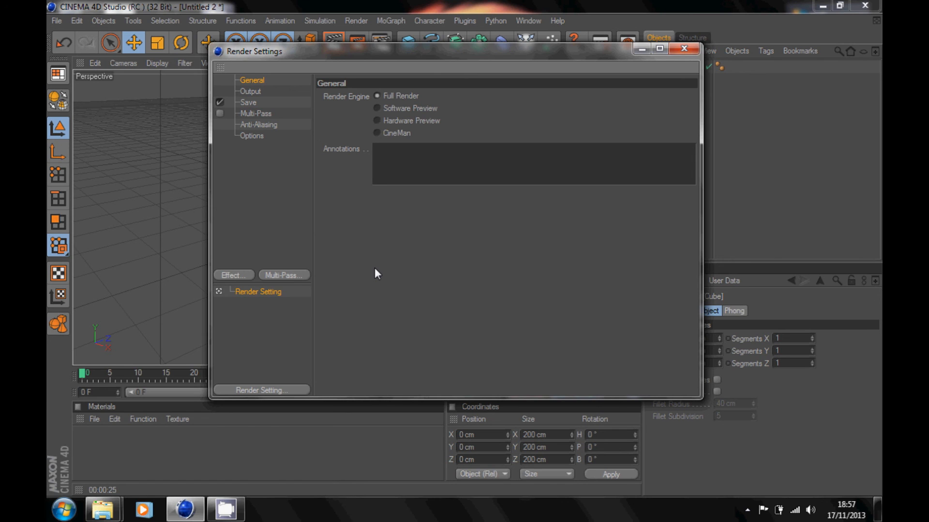
pyautogui.moveTo(384, 231)
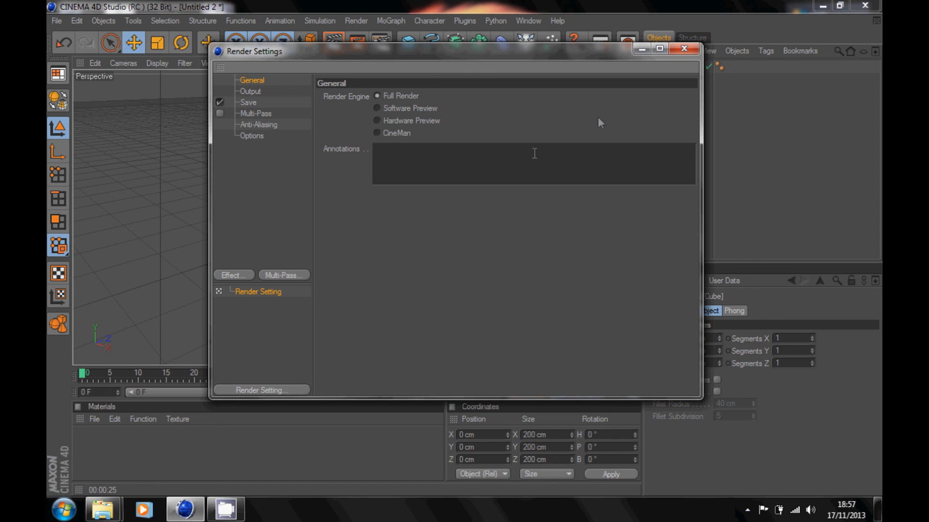
pyautogui.click(684, 49)
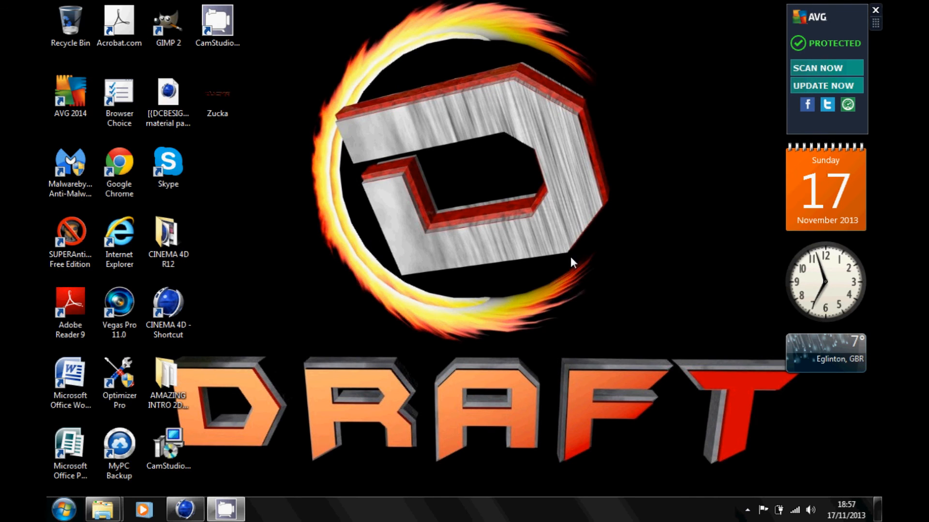
# Expand the system tray's hidden icons to reach the CamStudio recorder.
pyautogui.click(746, 509)
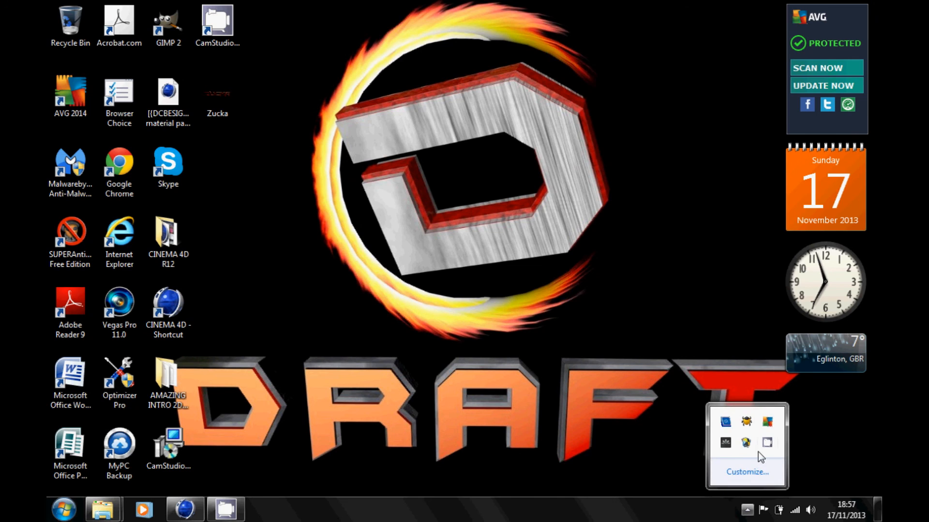
pyautogui.moveTo(767, 445)
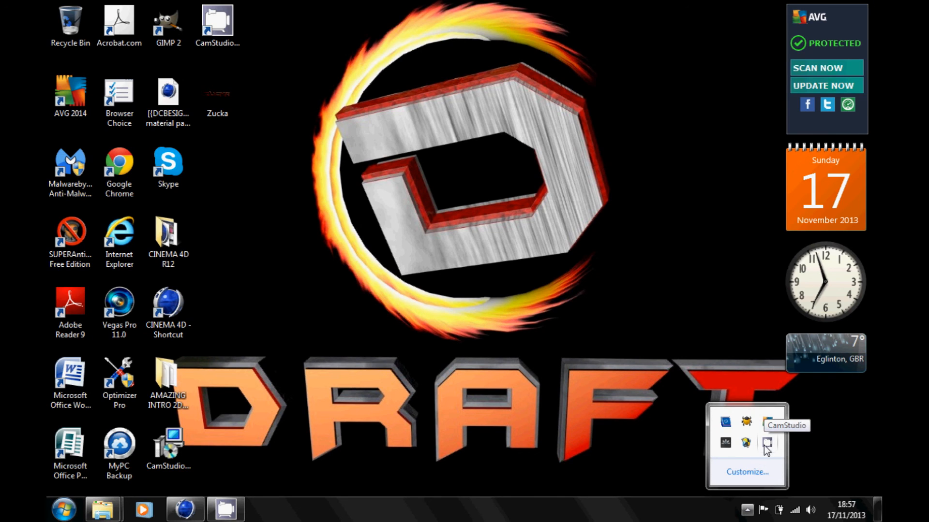